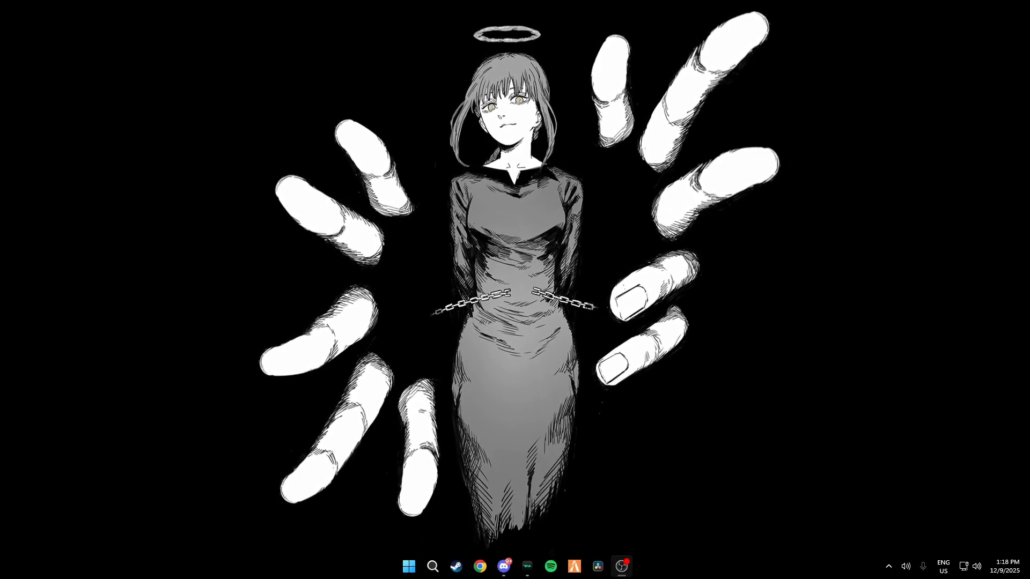
Start the Unity Hub installer for Windows downloading from unity.com in Chrome.
left_click(479, 566)
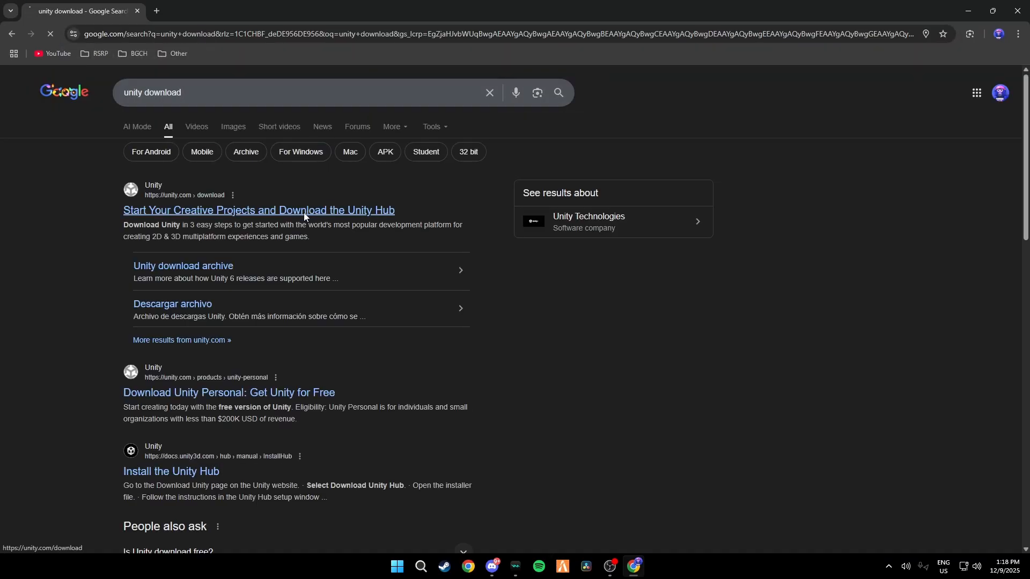
left_click(258, 210)
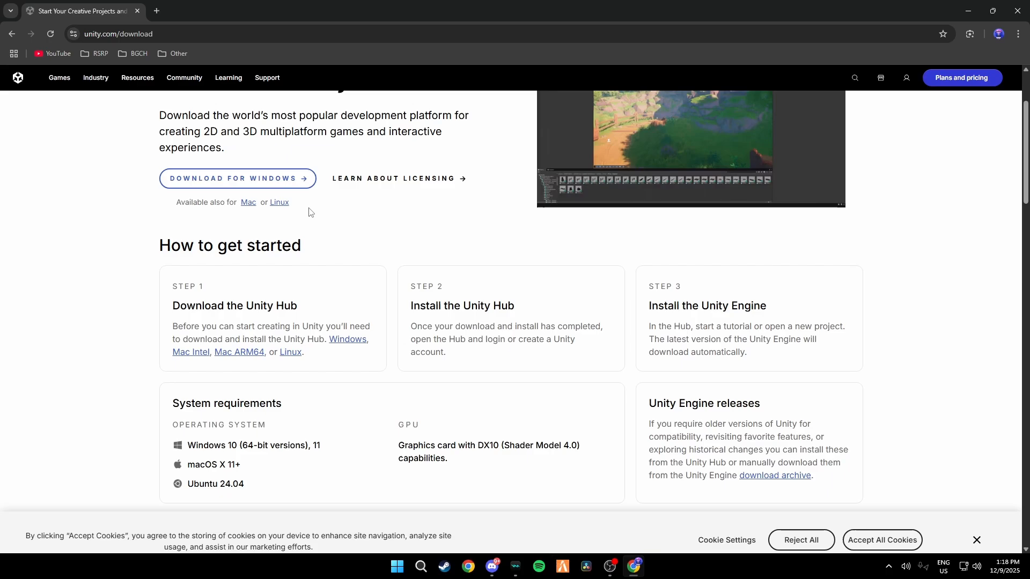
left_click(237, 179)
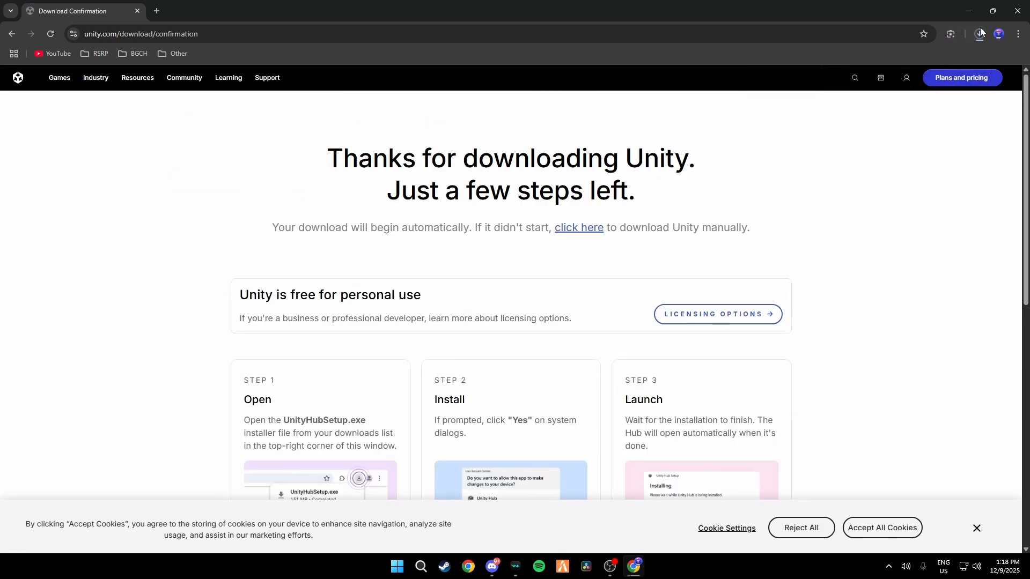
left_click(1017, 10)
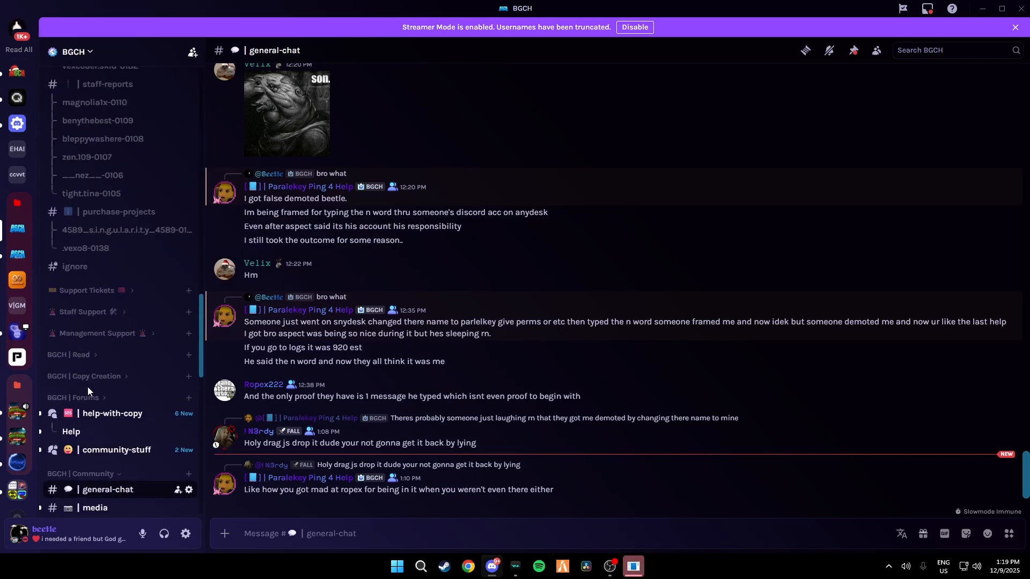
Follow the Spring Cleaning 23 post's MediaFire link from the BGCH projects forum.
left_click(86, 376)
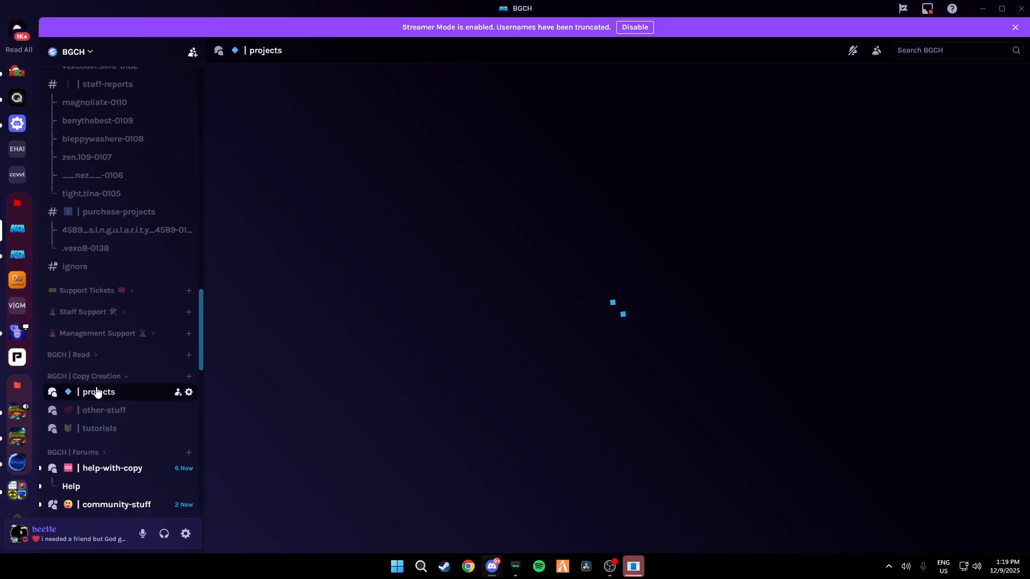
left_click(99, 391)
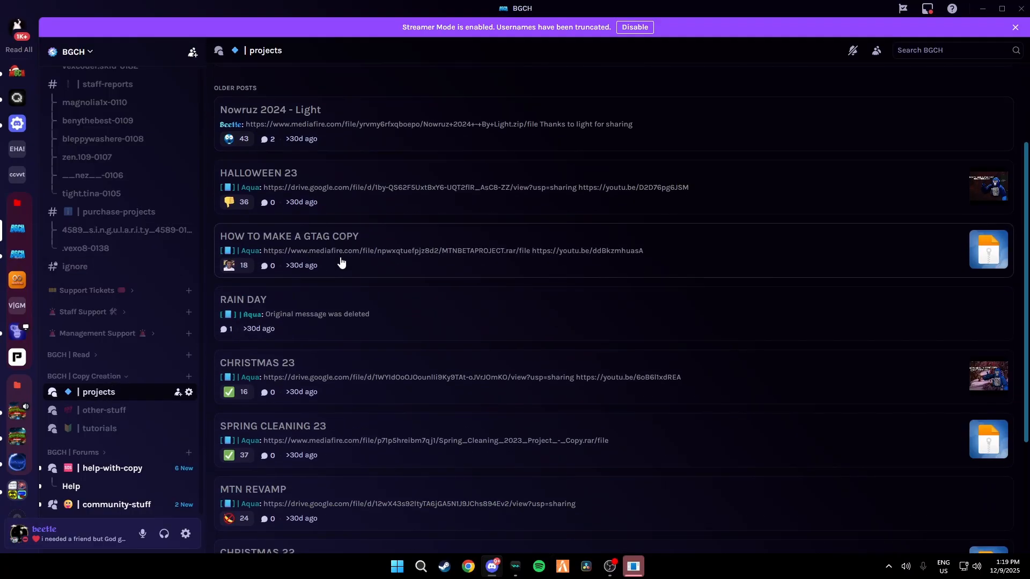
scroll("down", 3)
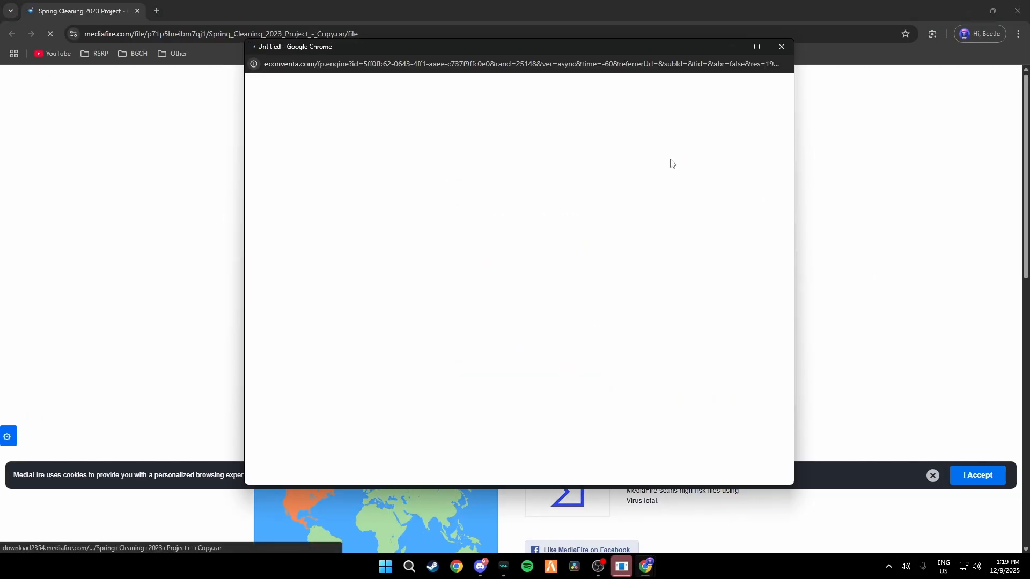
Dismiss the ad popup so the 1.55 GB project archive downloads, leaving a new tab open.
left_click(781, 46)
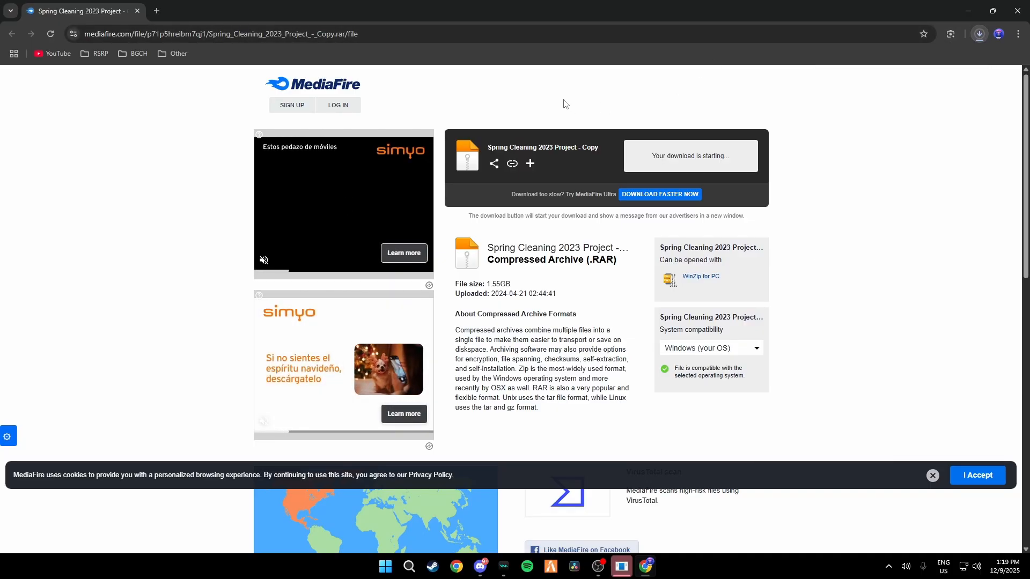
left_click(155, 11)
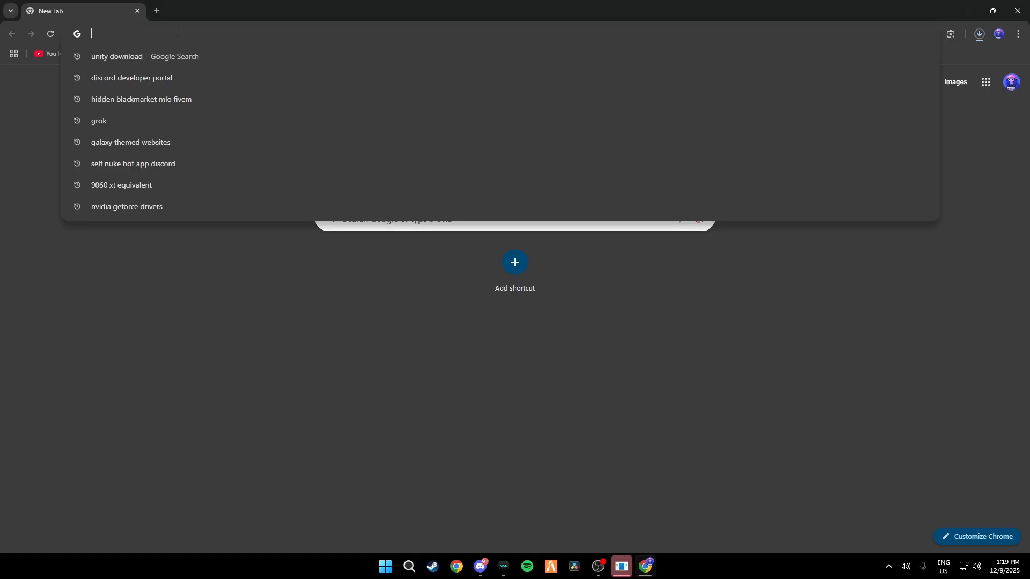
Sign in to PlayFab with a Microsoft account and rename the studio to Tutorial.
type("playfab.com")
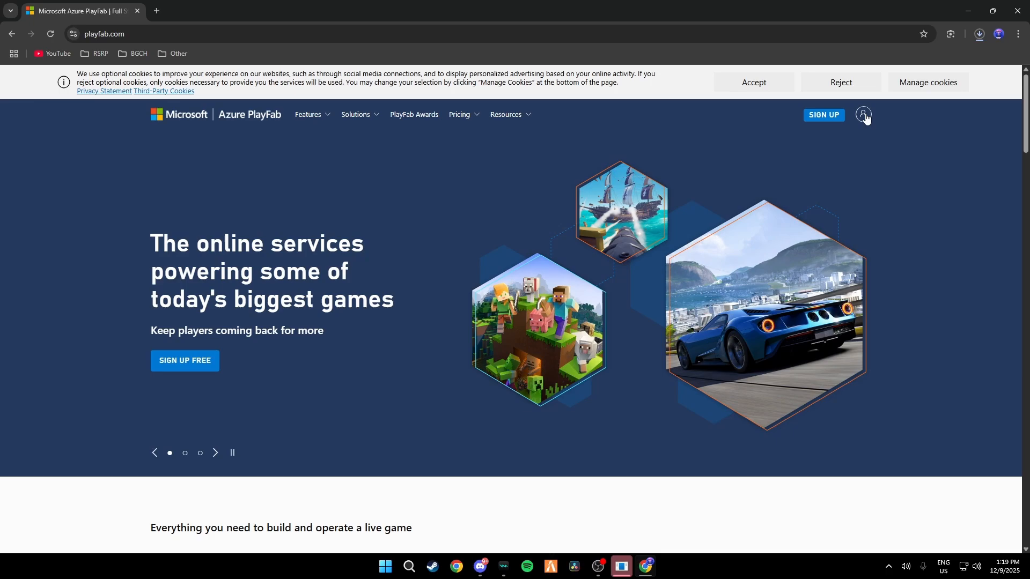
left_click(864, 114)
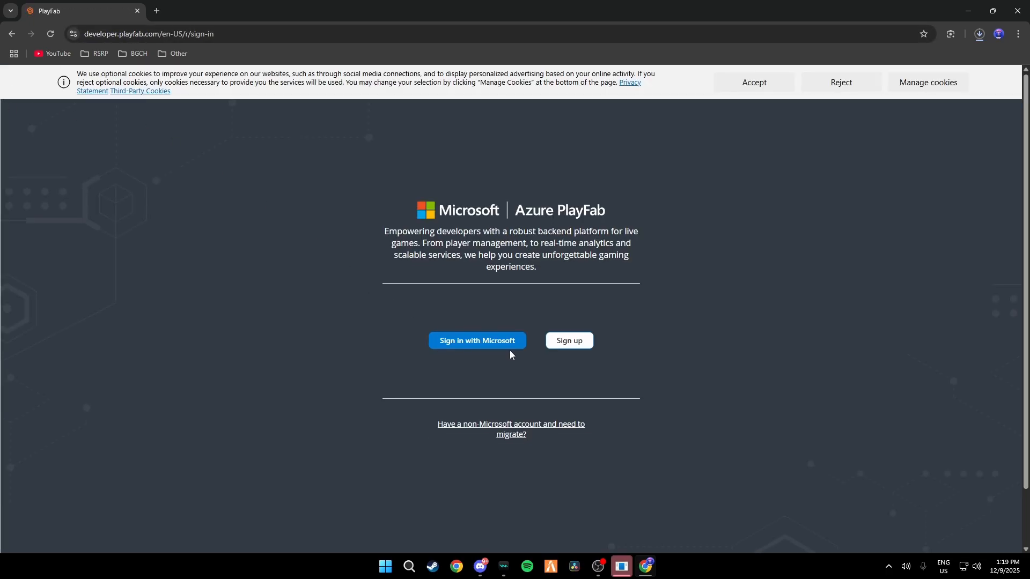
left_click(476, 340)
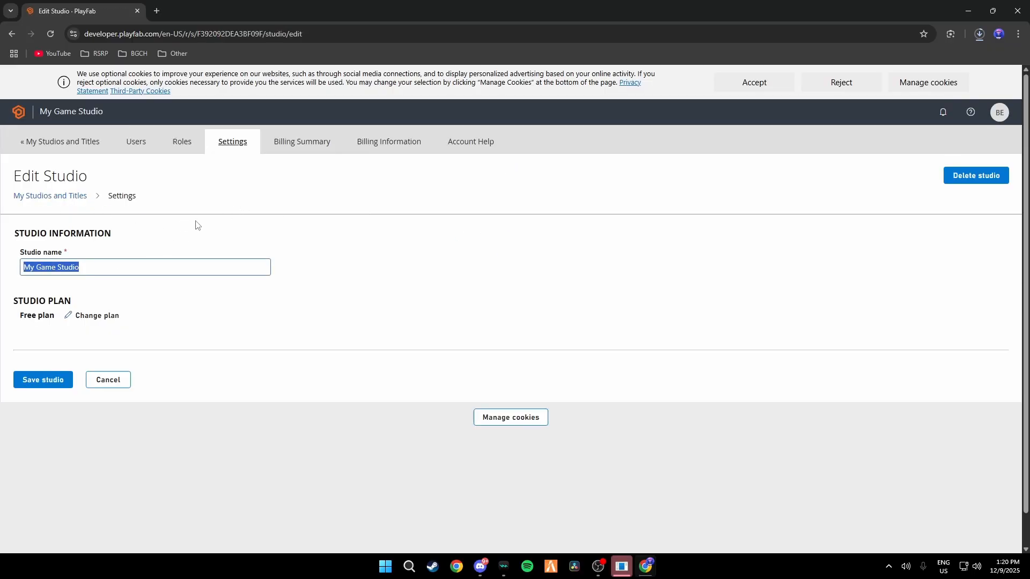
key("Delete")
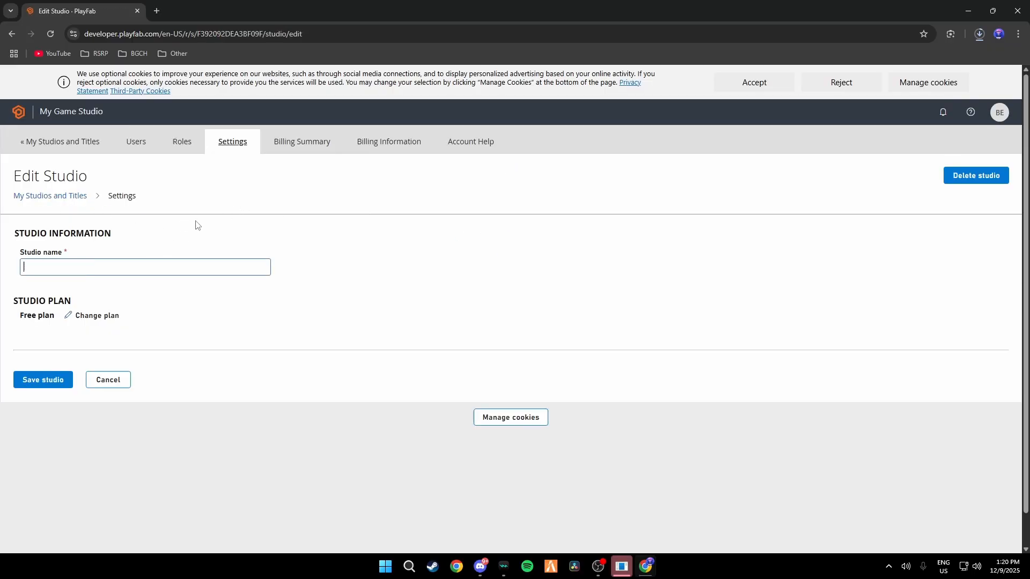
type("Tutorial")
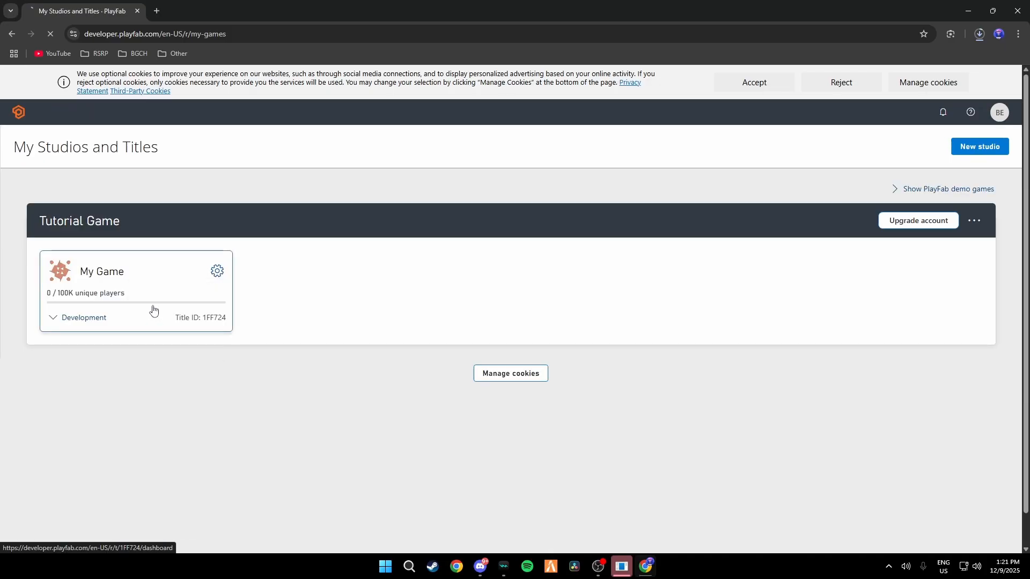
Rename the My Game title to Tutorial Game, save it, and go to its partner add-ons.
left_click(217, 271)
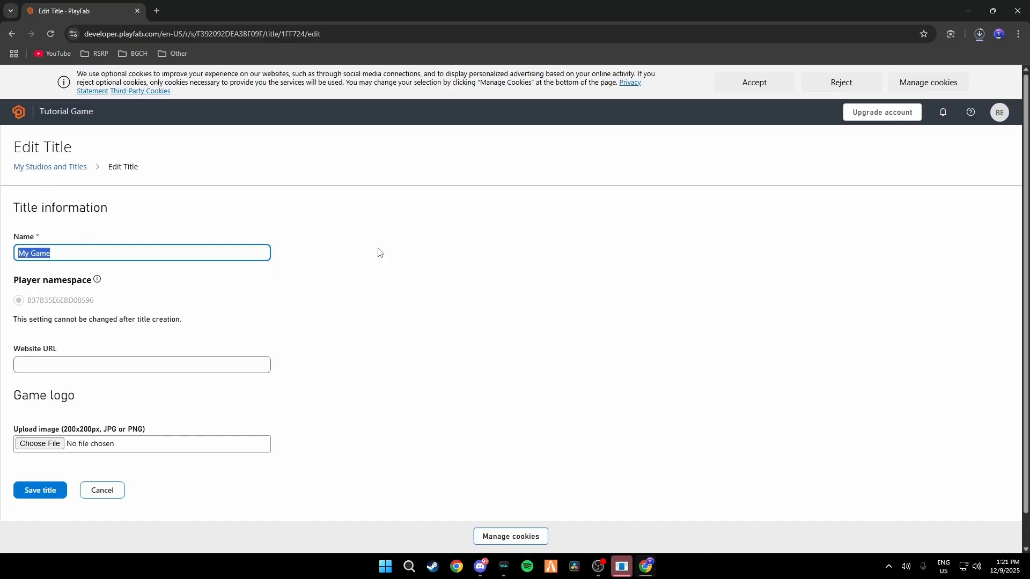
type("Tutorial Game")
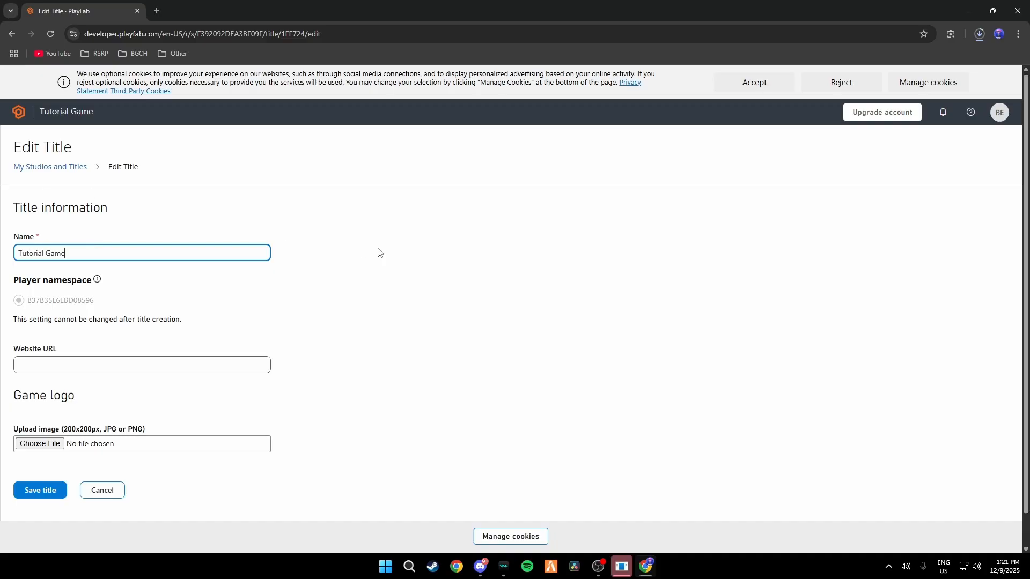
left_click(102, 489)
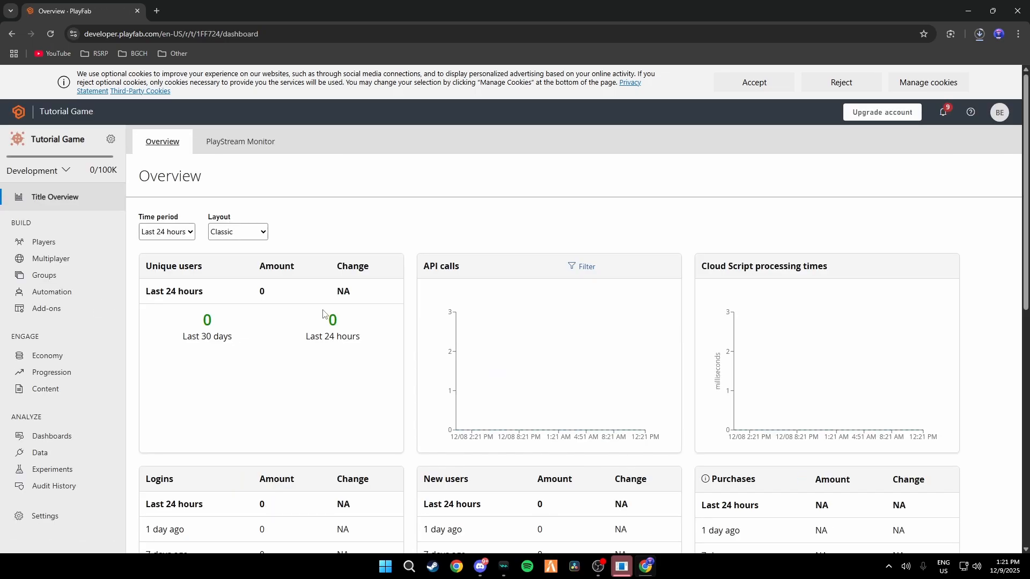
mouse_move(189, 288)
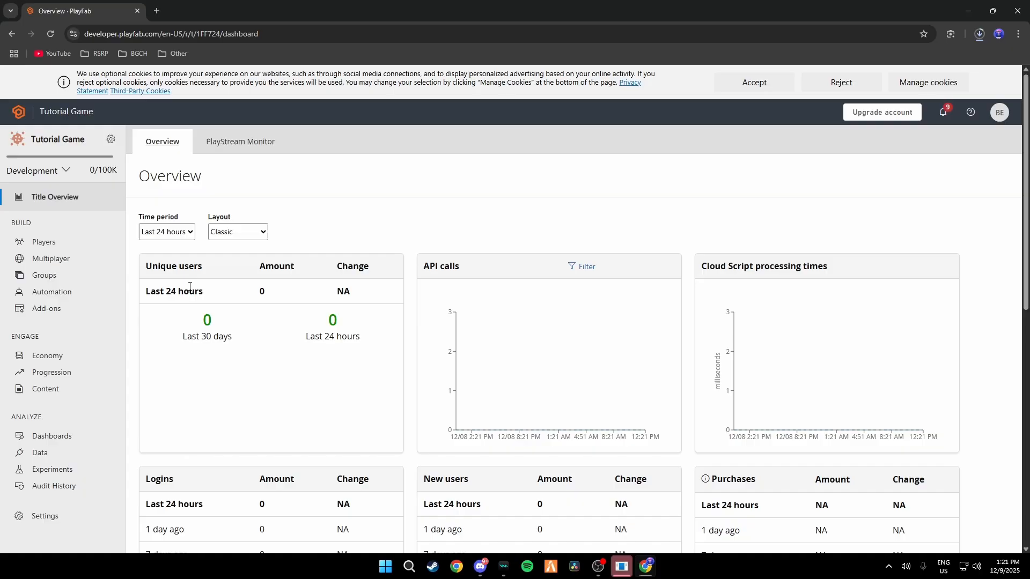
left_click(46, 309)
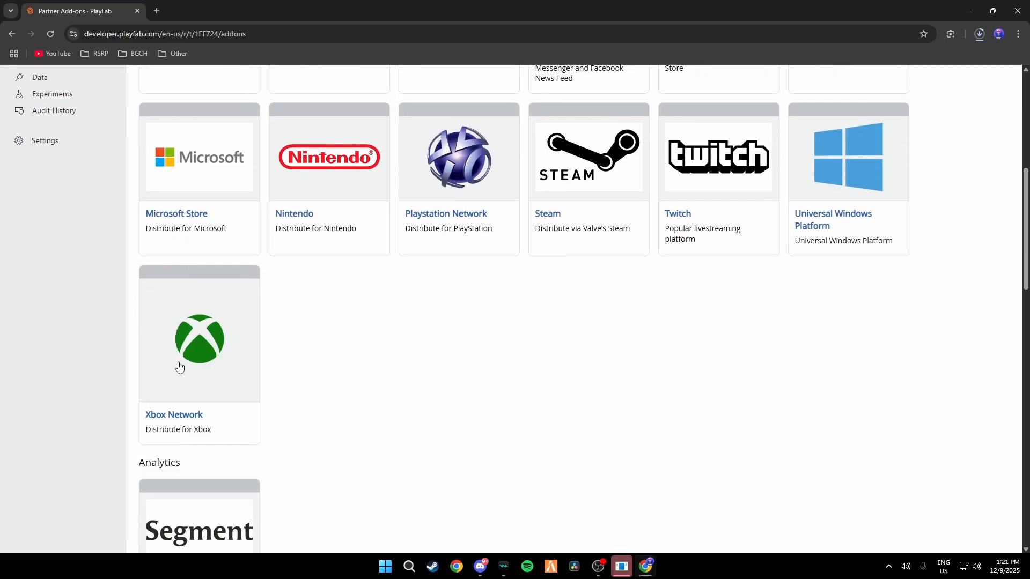
left_click(157, 11)
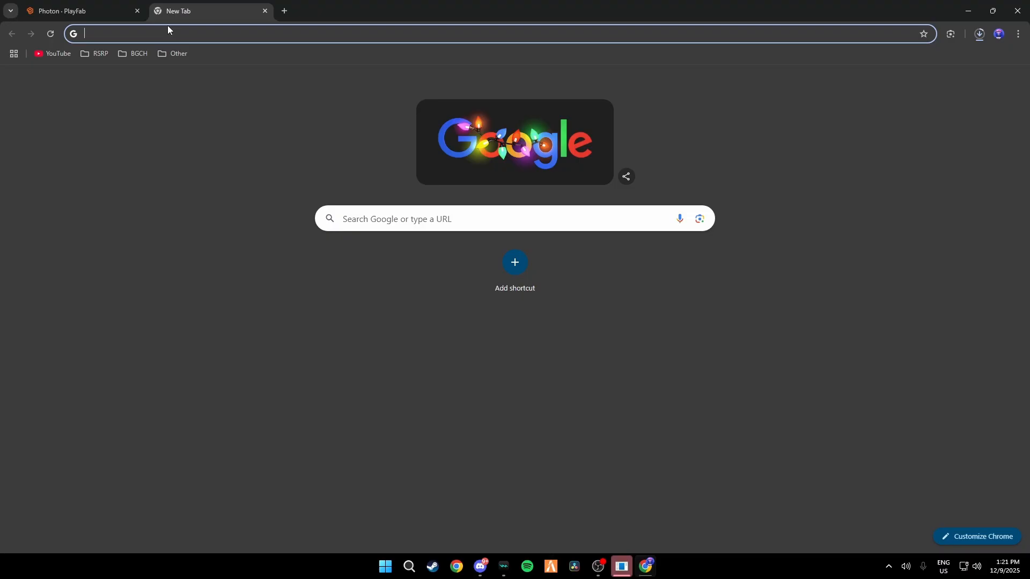
Reach the Photon Engine dashboard and begin a new app named Tutorial.
type("photon")
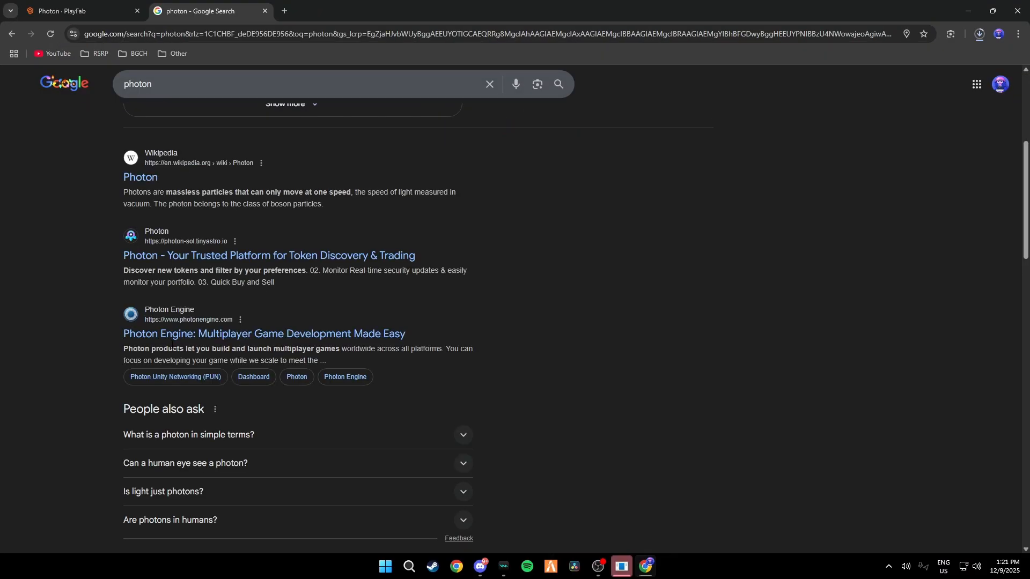
left_click(264, 333)
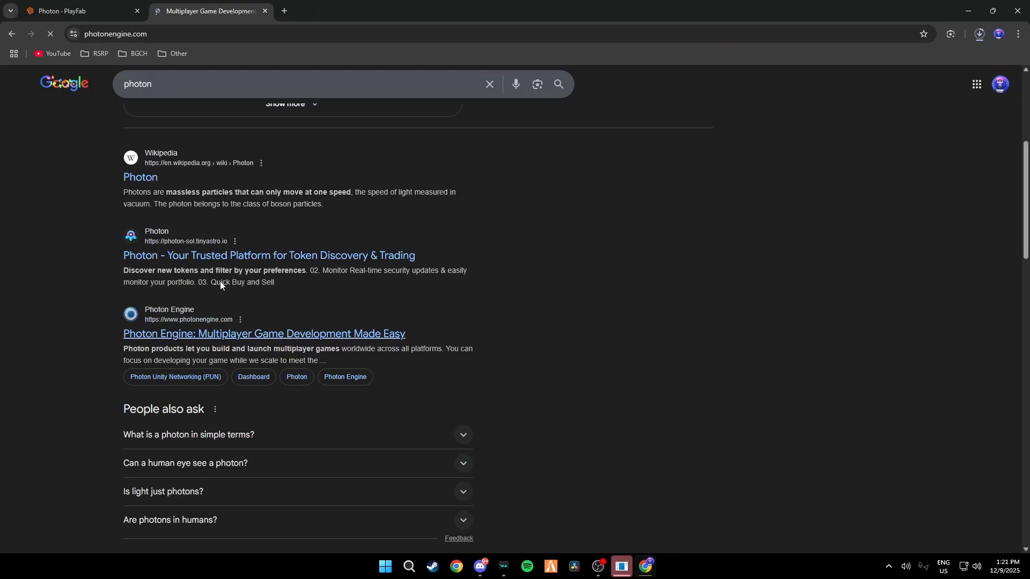
left_click(264, 334)
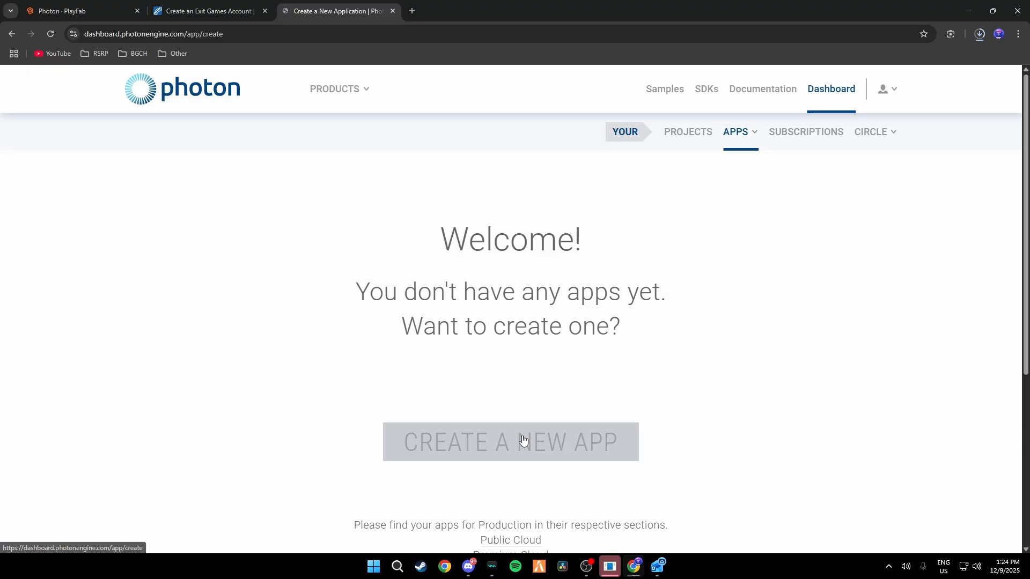
left_click(511, 442)
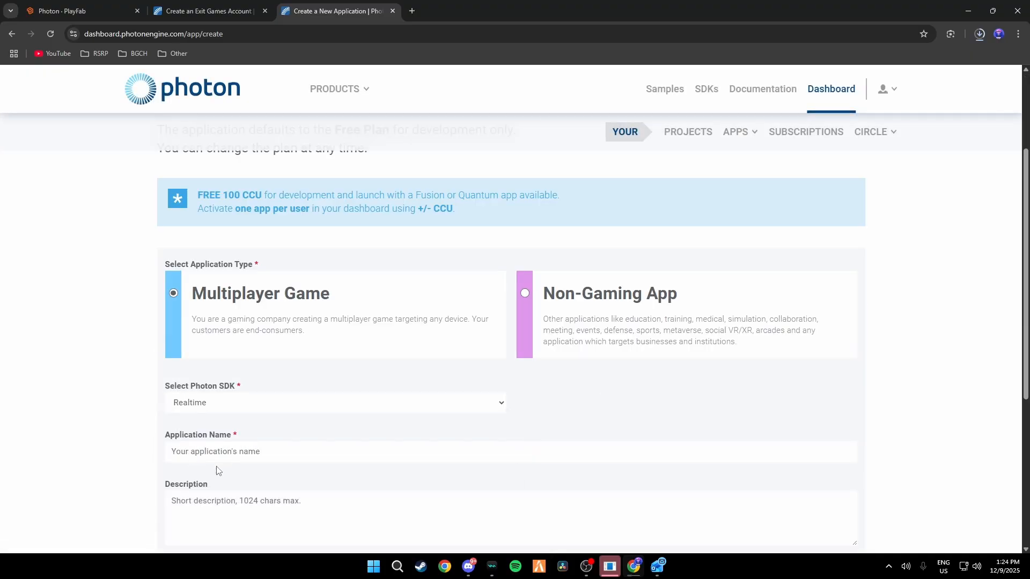
left_click(227, 452)
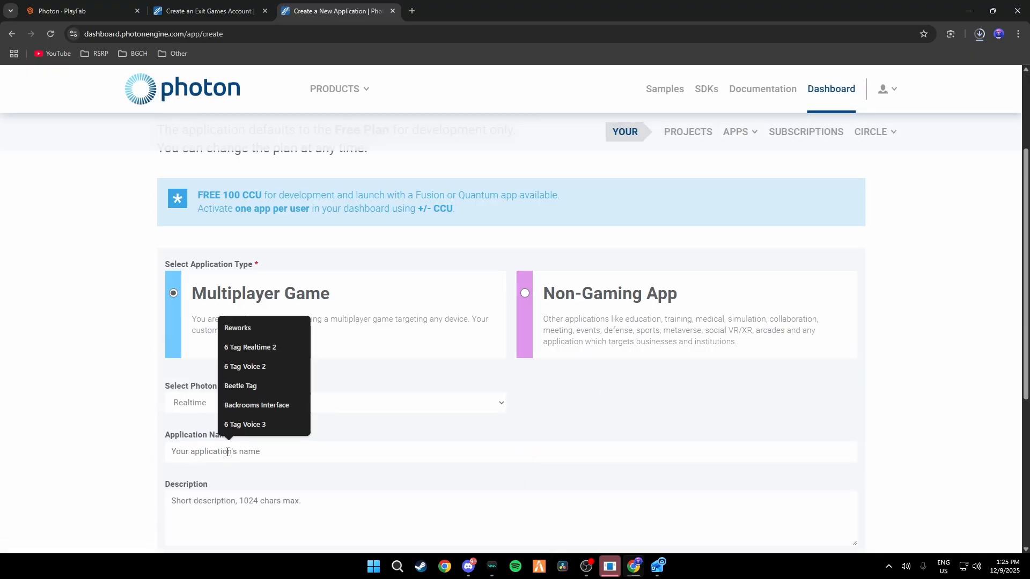
type("Tutorial T")
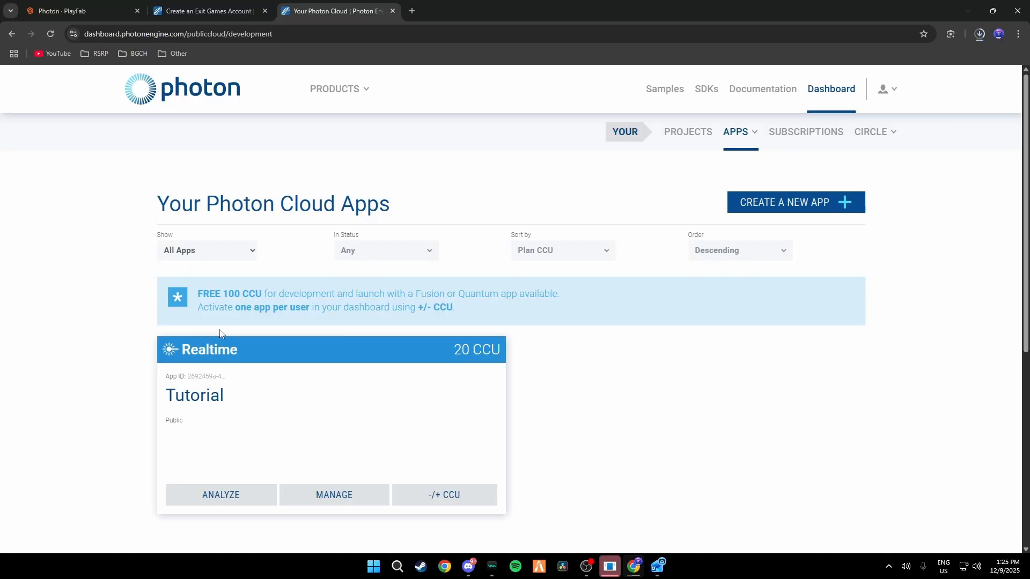
Create a second Photon app, a Voice SDK app named Tutorial.
left_click(796, 202)
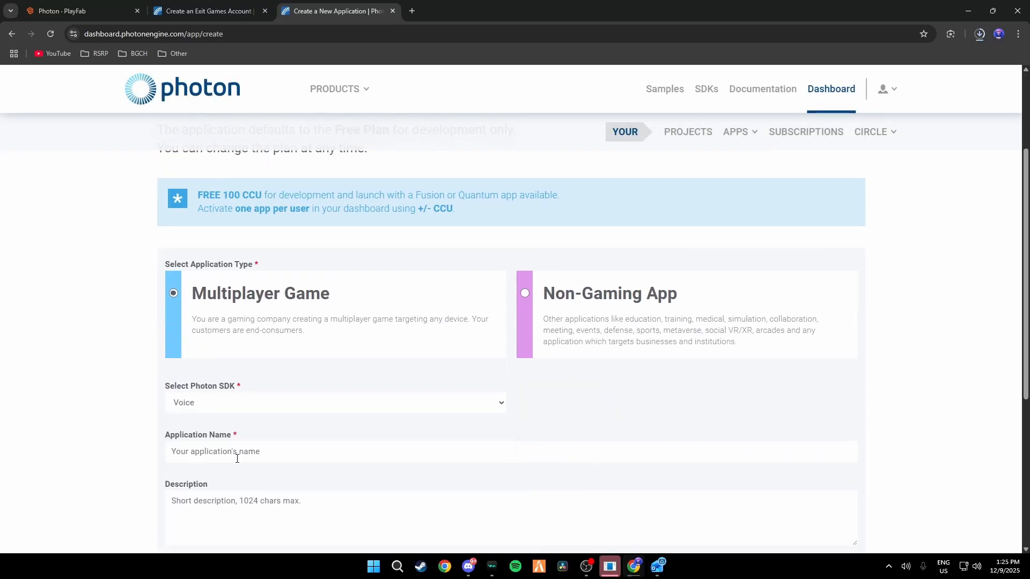
type("Tutorial")
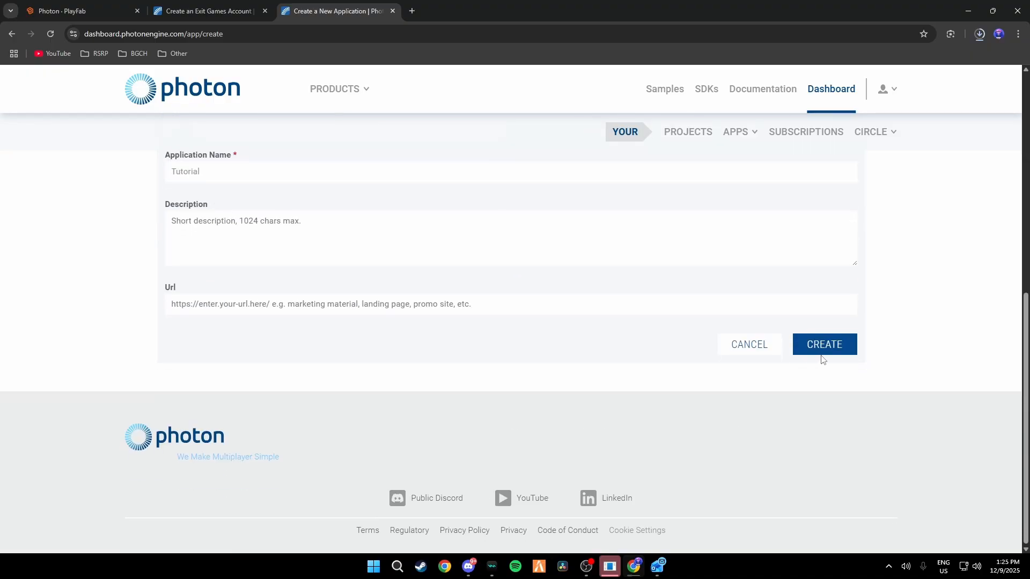
left_click(824, 345)
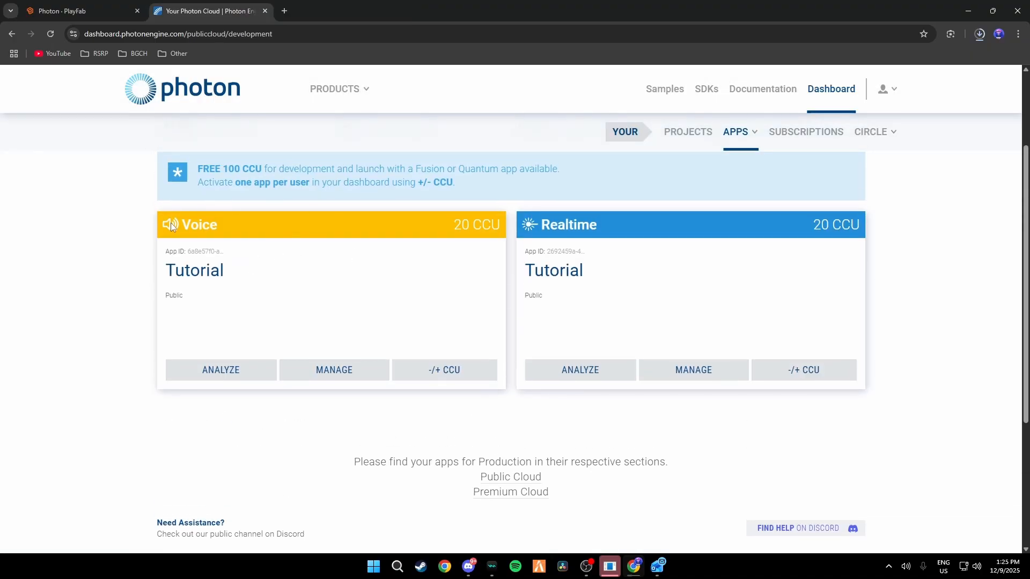
Copy the docs' example authentication URL into the Voice app's custom server form.
left_click(64, 11)
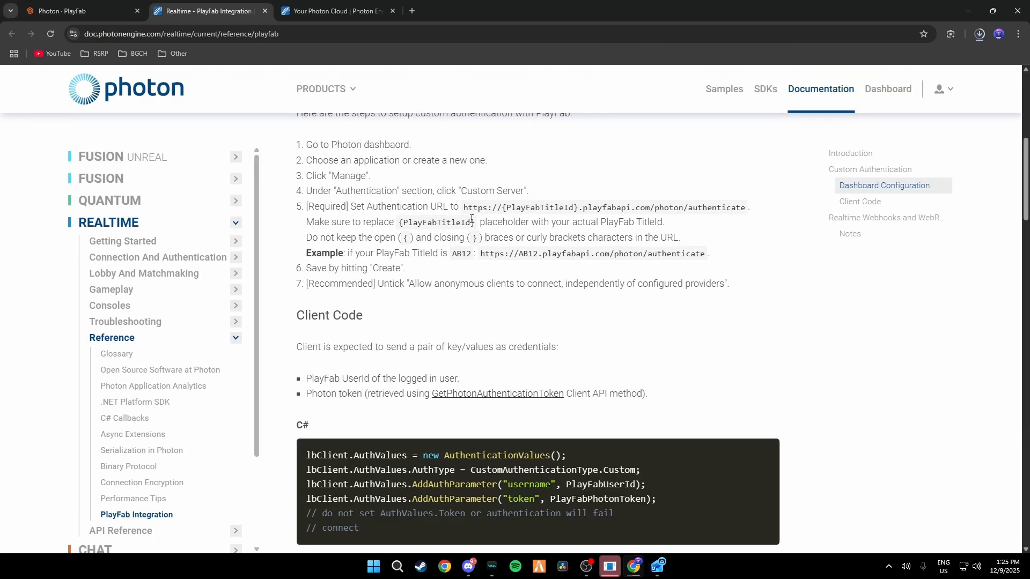
left_click_drag(465, 207, 745, 207)
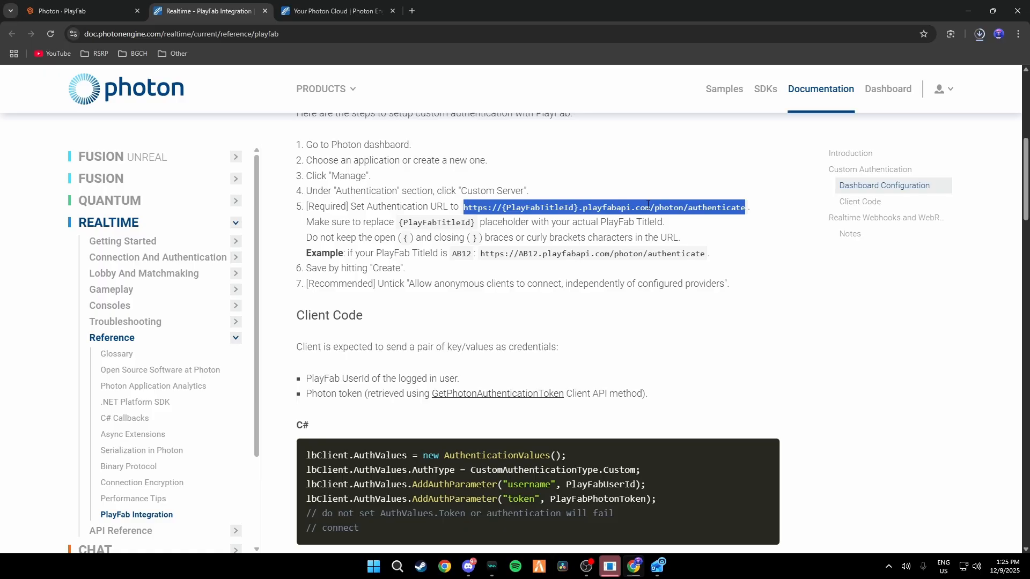
left_click(336, 10)
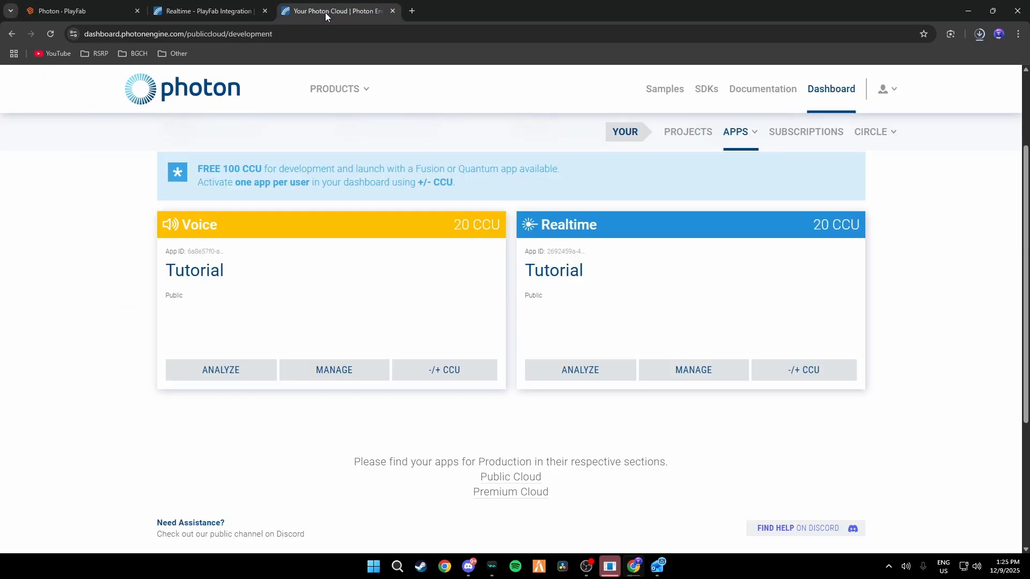
left_click(334, 370)
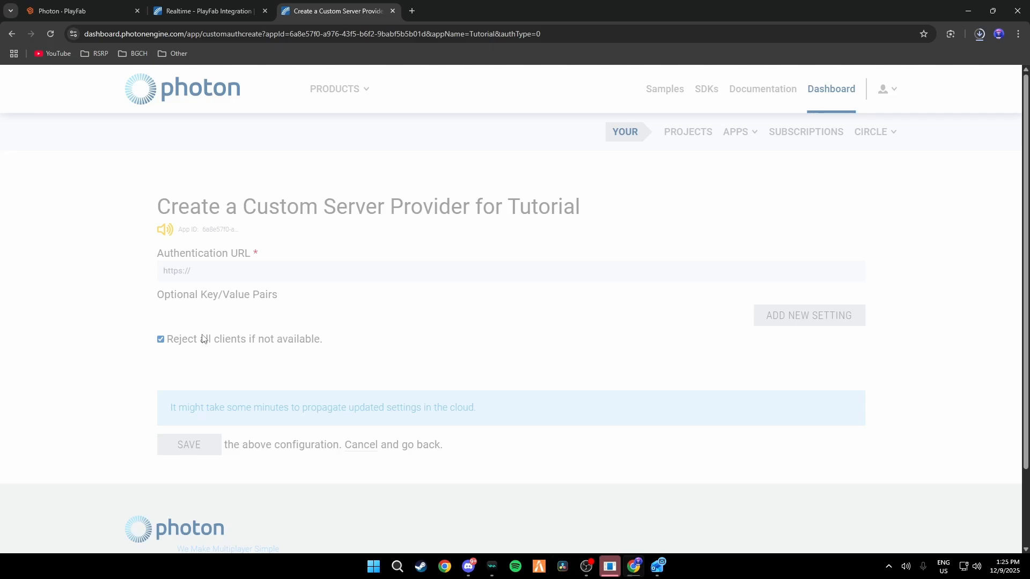
type("https://{PlayFabTitleId}.playfabapi.com/photon/authenticate")
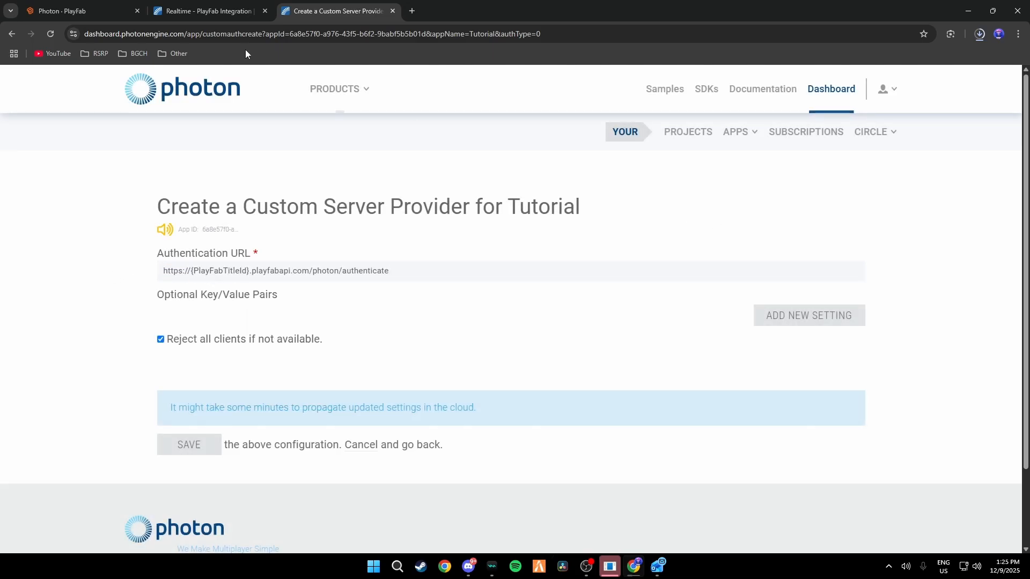
left_click(64, 11)
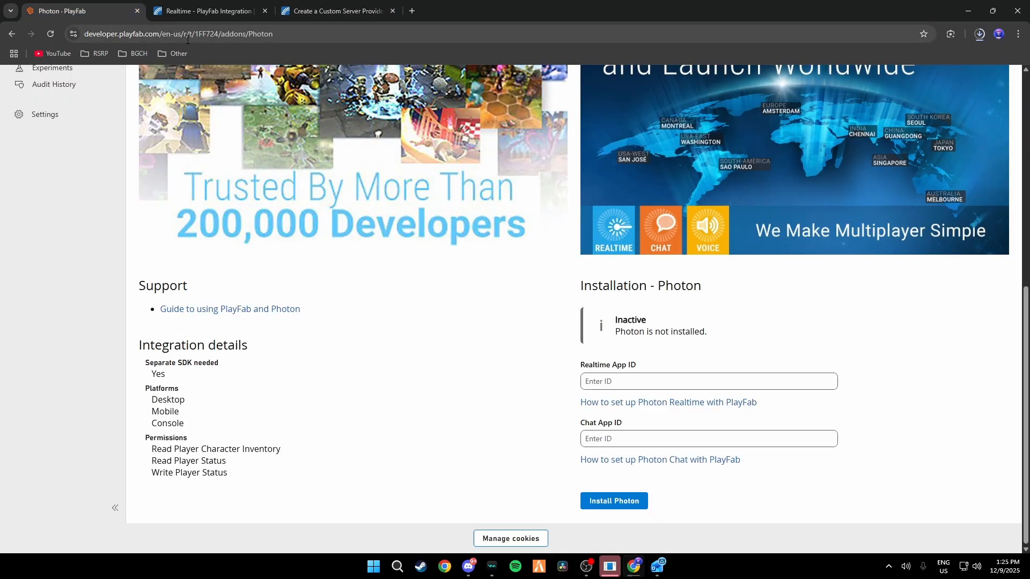
left_click(188, 34)
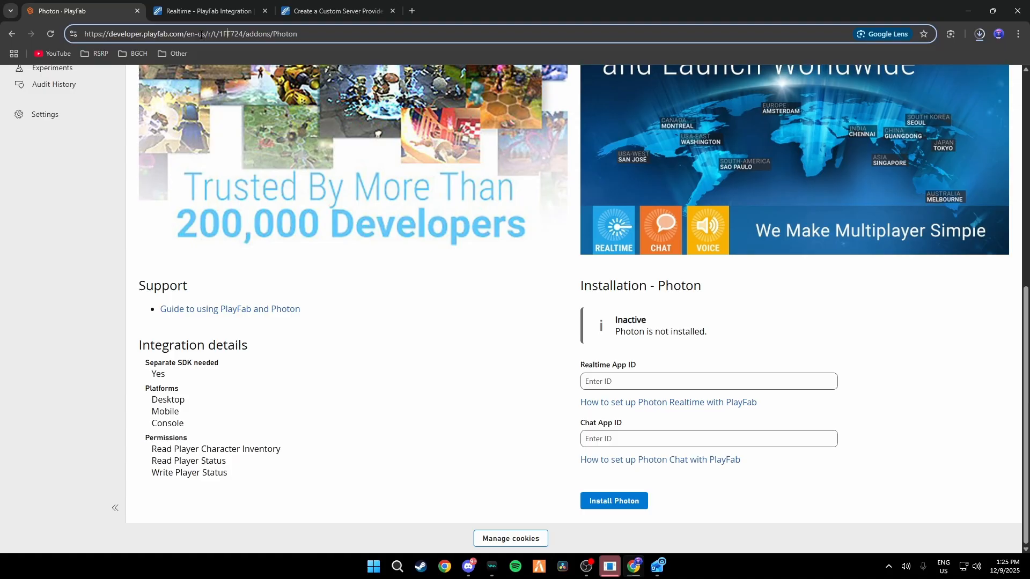
left_click(335, 10)
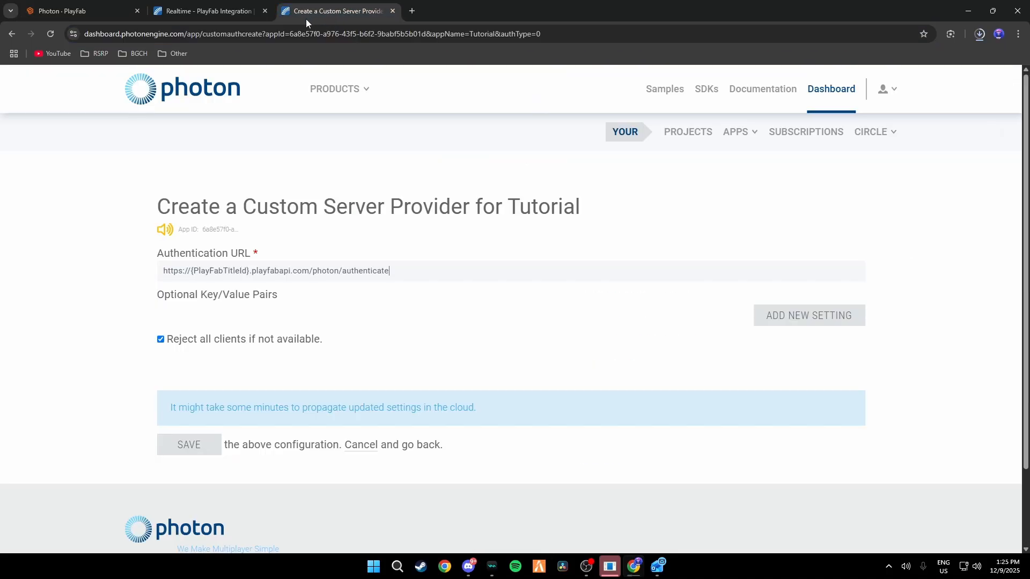
type("1FF724")
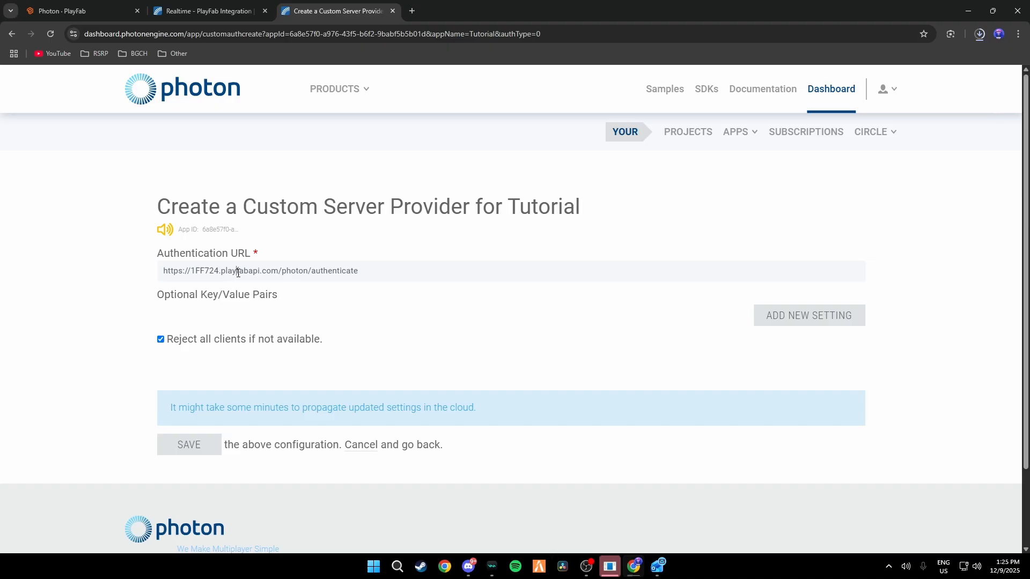
triple_click(260, 271)
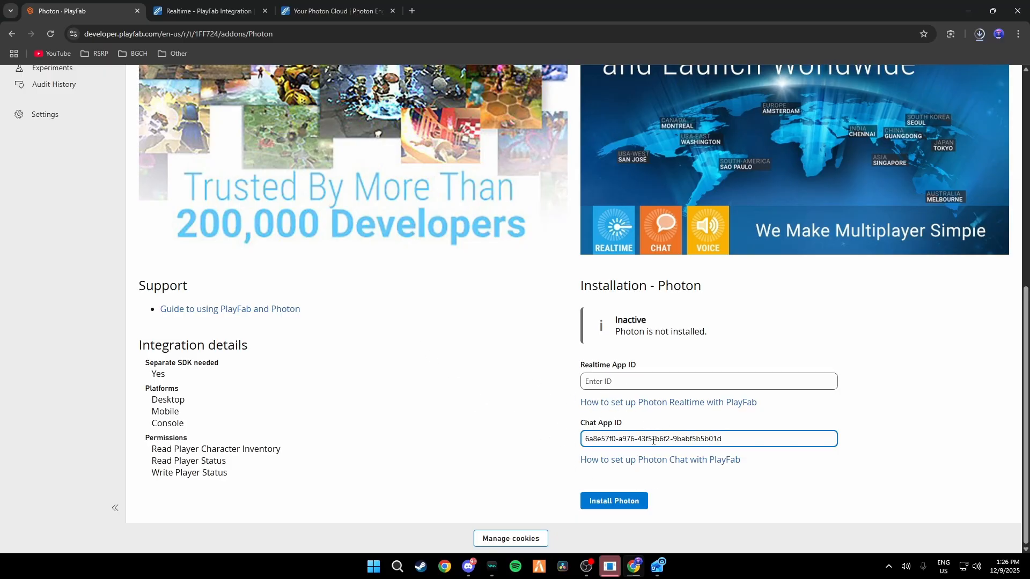
Fill PlayFab's Photon add-on with the Realtime Tutorial app ID and install Photon.
left_click(335, 11)
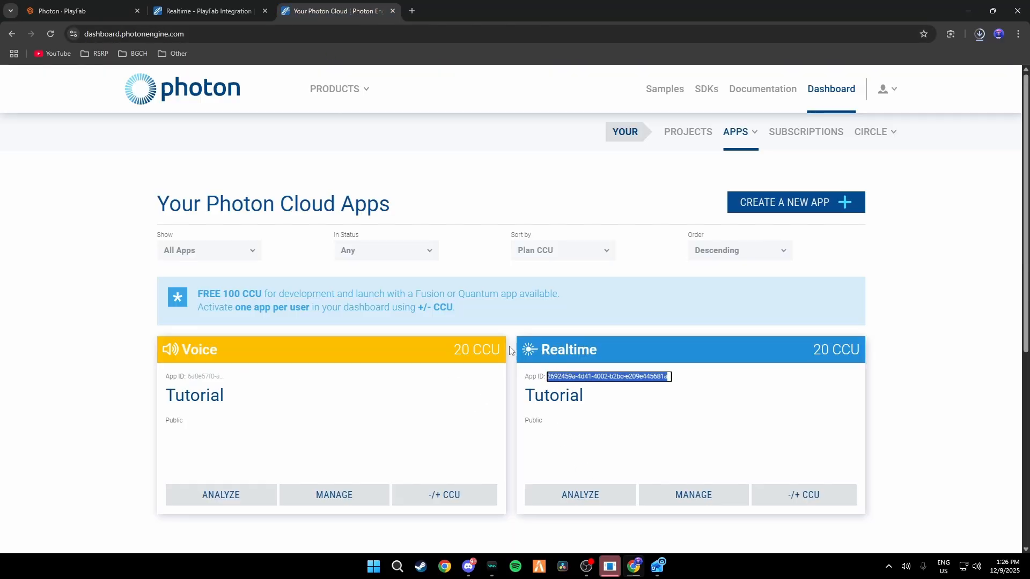
left_click(65, 10)
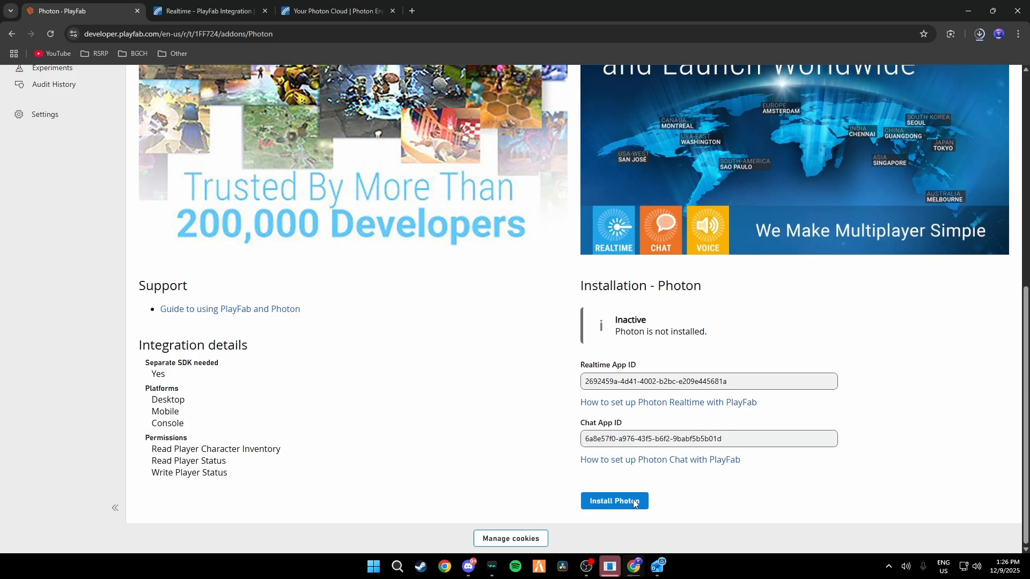
left_click(614, 501)
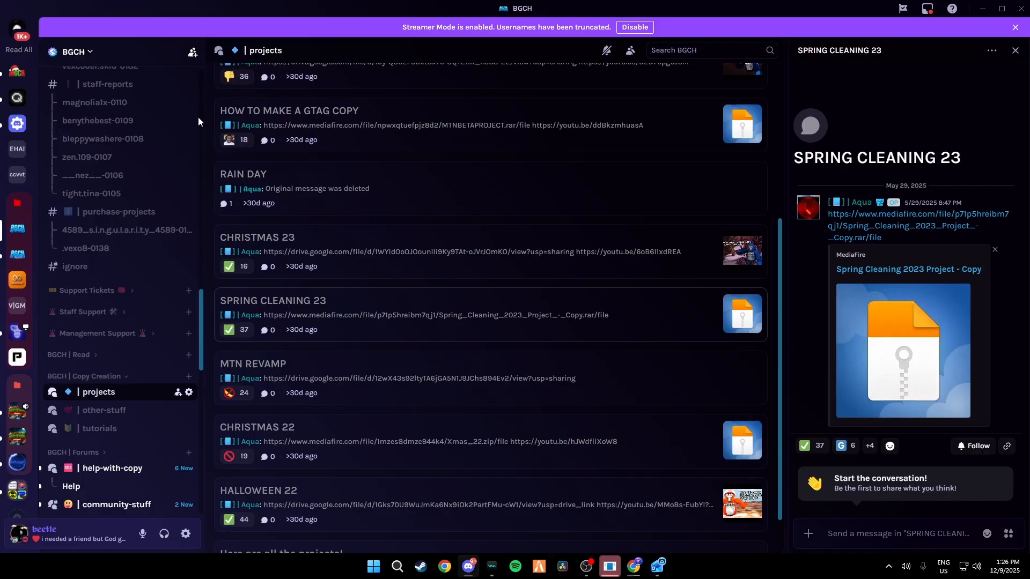
mouse_move(114, 416)
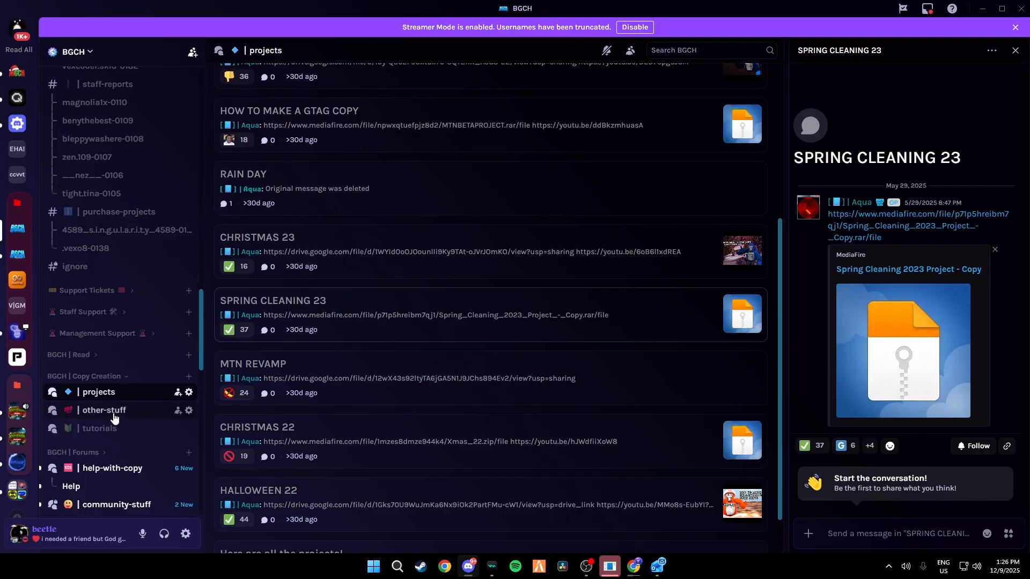
Bring up the Spring Cleaning 23 thread with its MediaFire link in Discord.
left_click(103, 410)
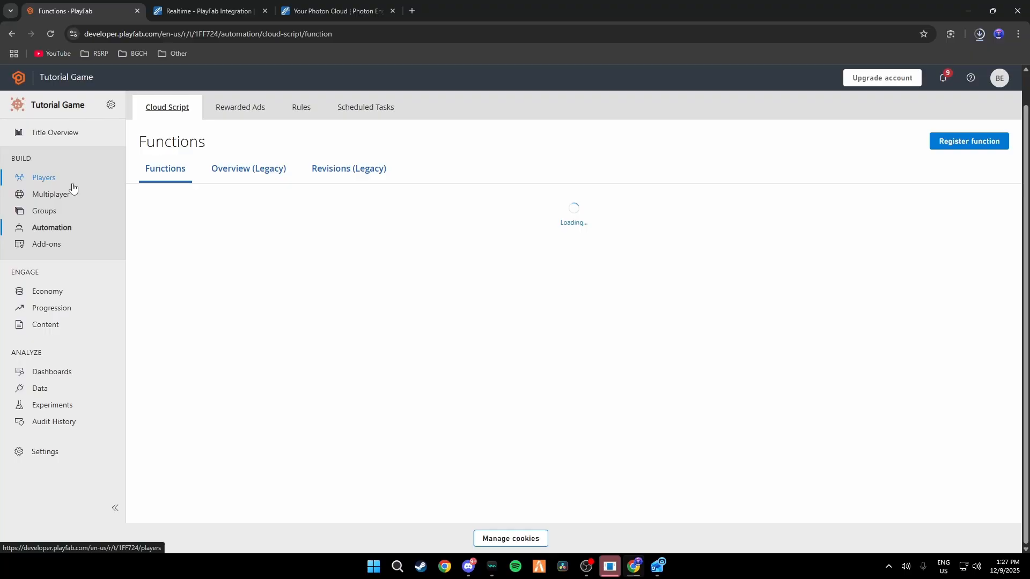
Save the Cloud Script as revision 2 under Revisions (Legacy) and deploy it live.
left_click(348, 168)
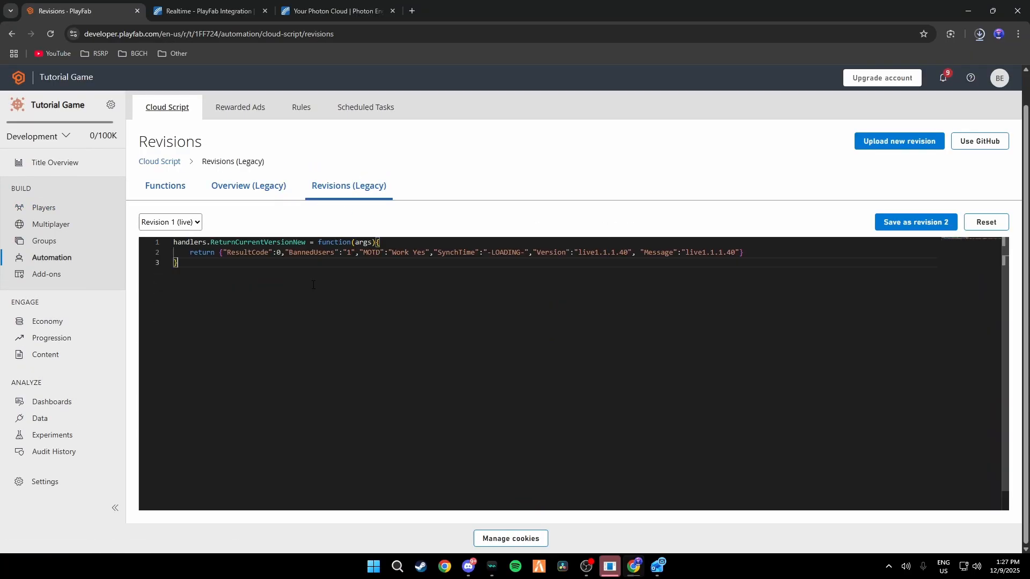
left_click(916, 222)
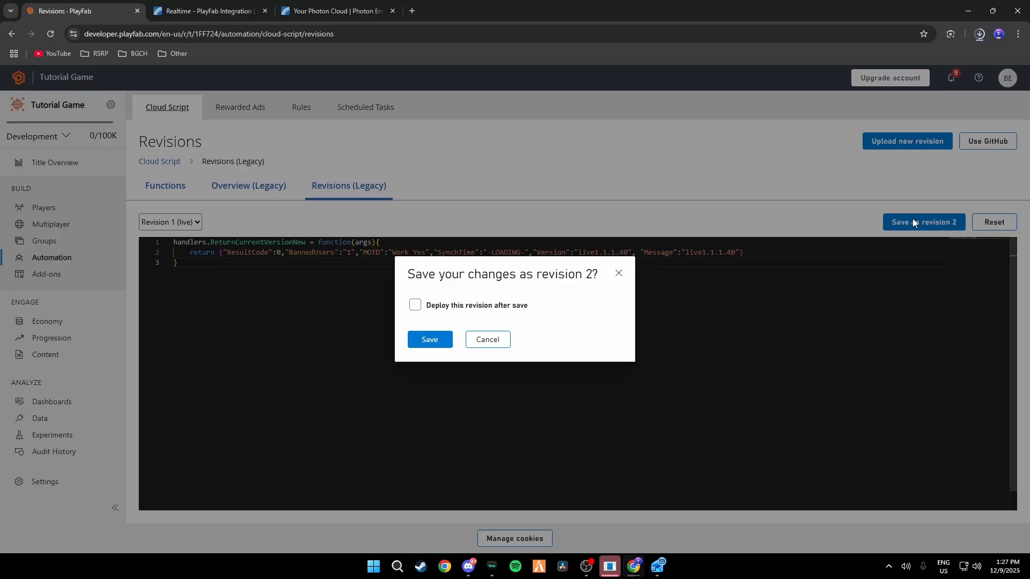
left_click(414, 305)
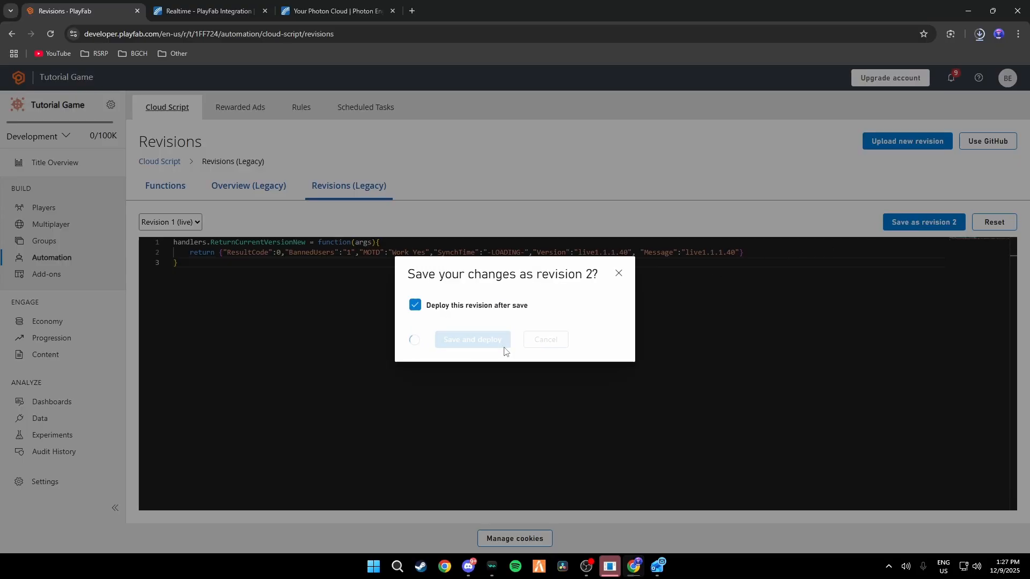
left_click(472, 339)
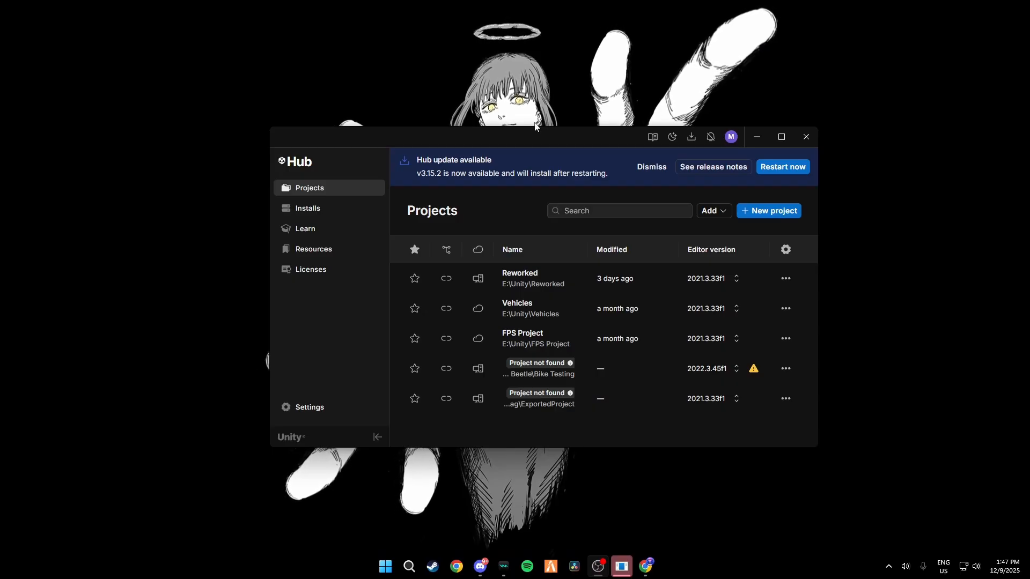
Extract Spring Cleaning 2023 Project - Copy.rar into its own folder on the Everything (E:) drive.
left_click(408, 566)
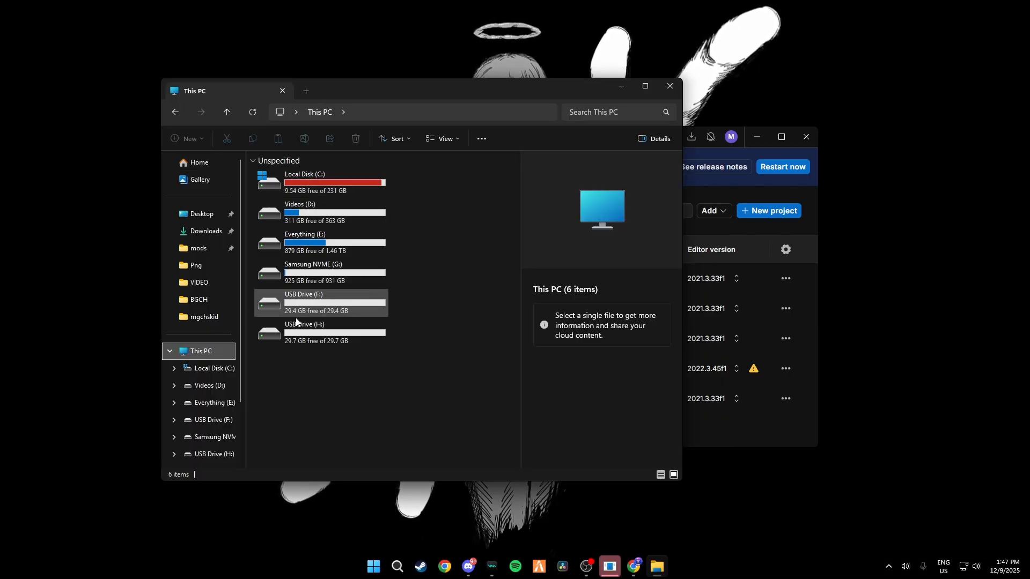
double_click(316, 243)
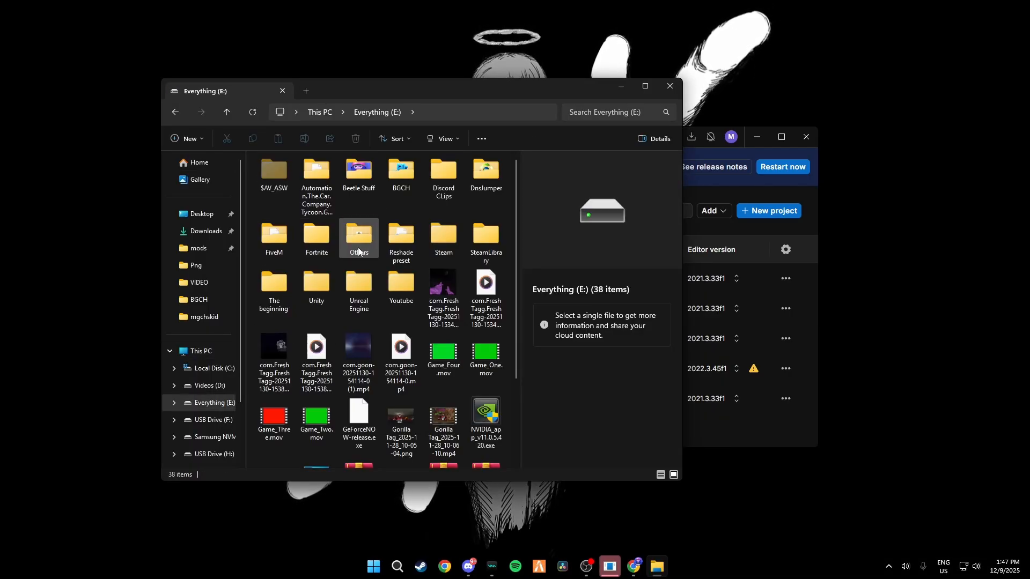
scroll("down", 3)
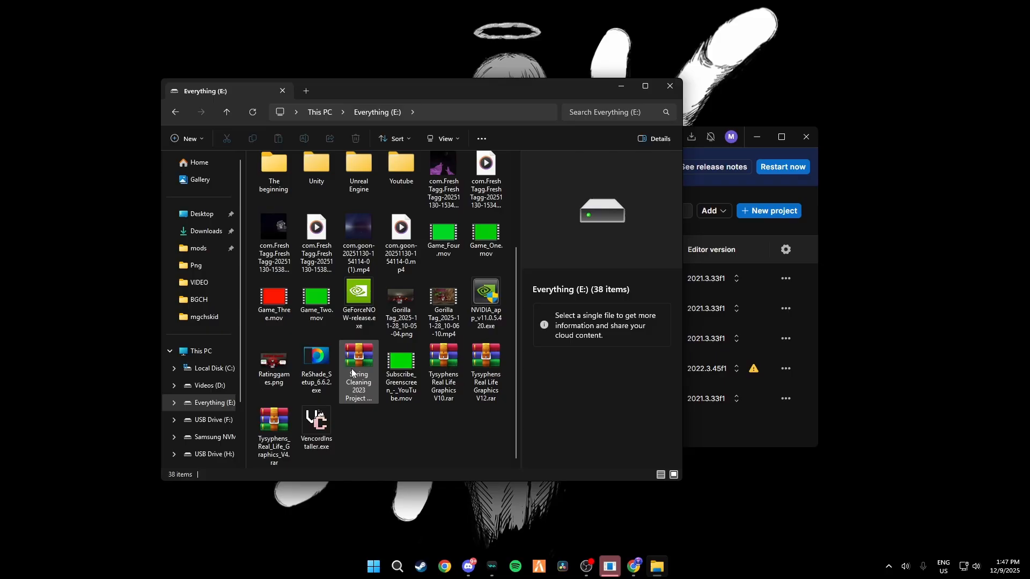
right_click(355, 369)
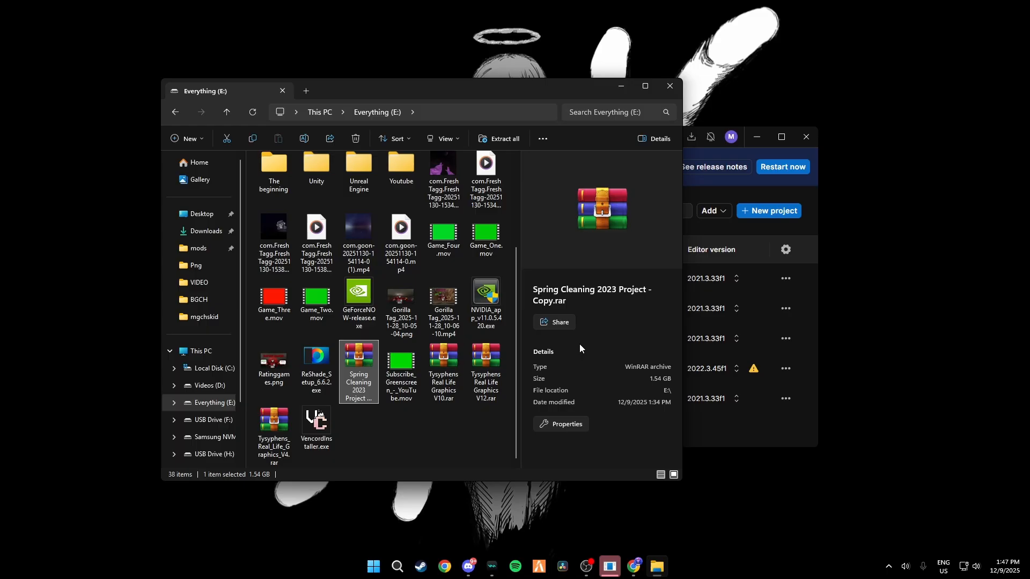
left_click(498, 138)
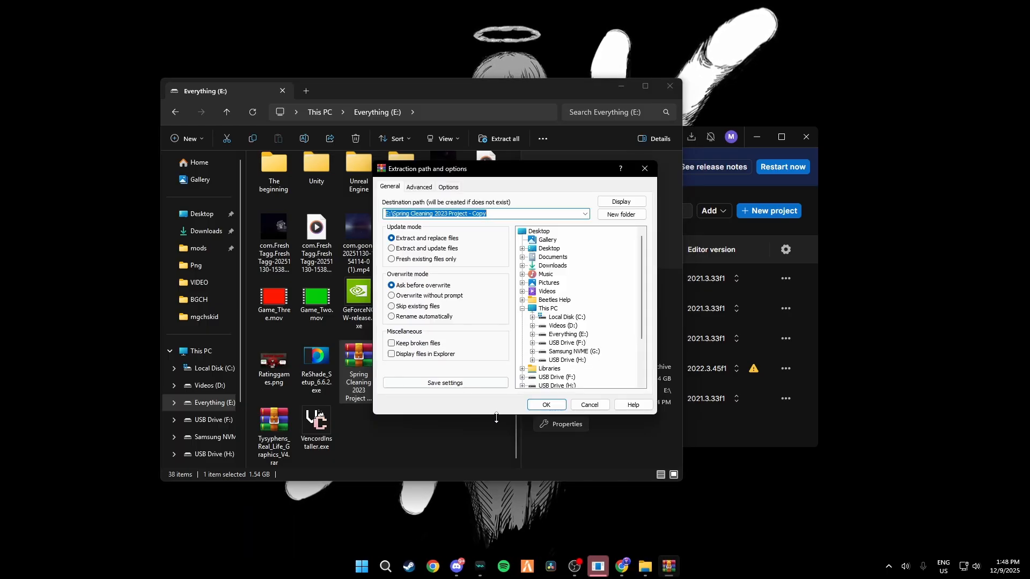
left_click(546, 405)
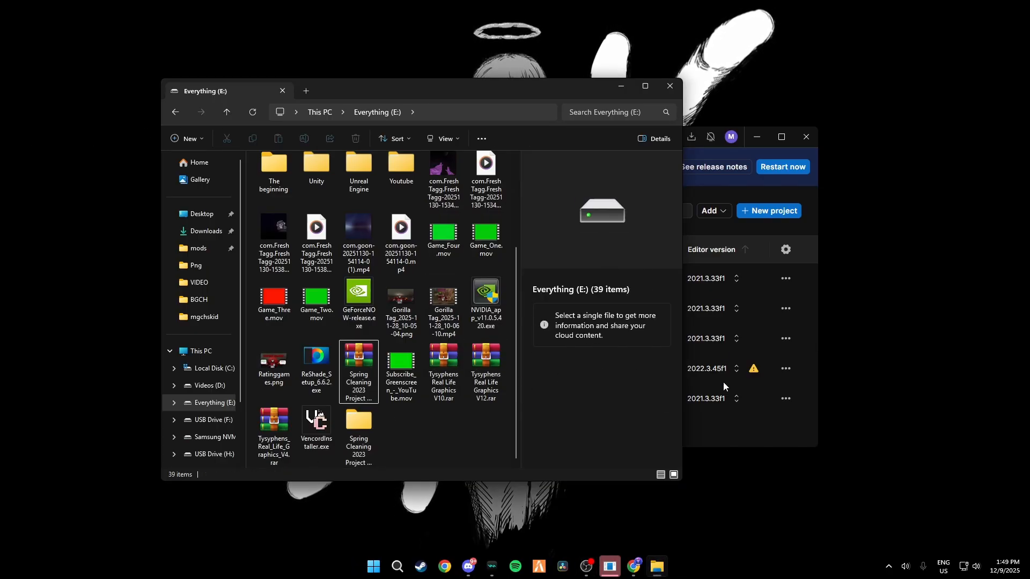
Add the Gorilla Tag ExportedProject folder from disk as a Hub project.
left_click(713, 211)
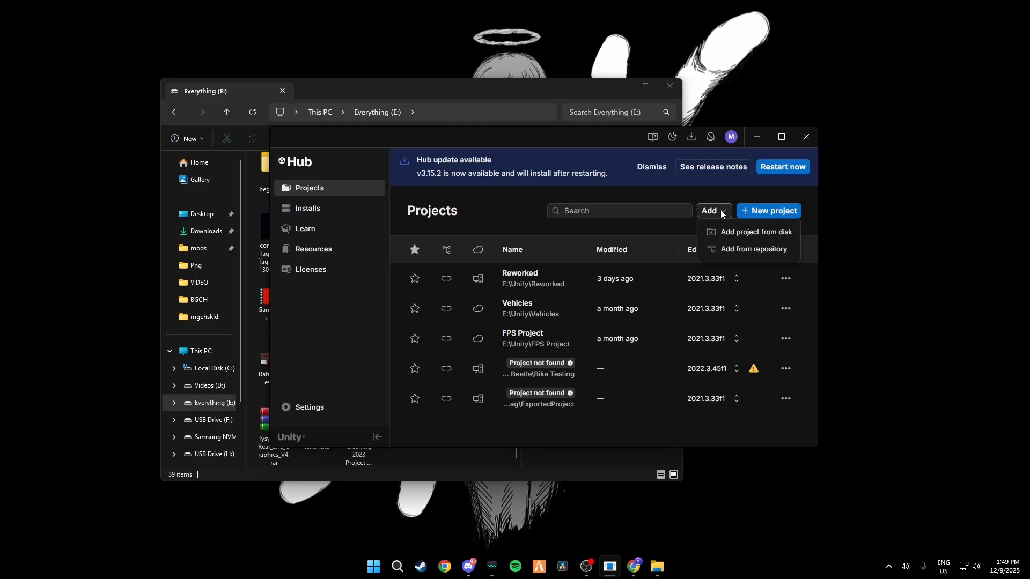
left_click(755, 232)
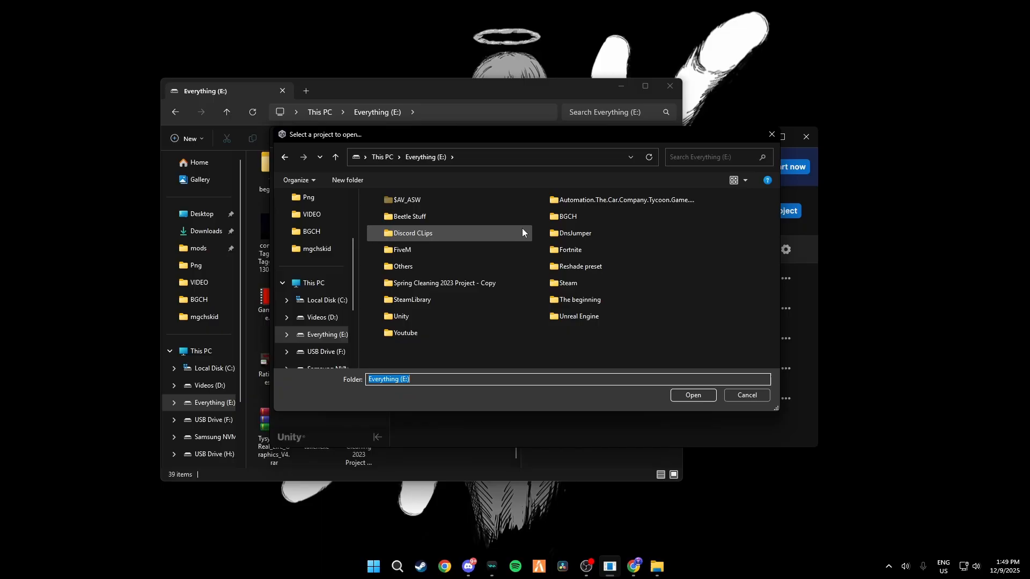
double_click(444, 283)
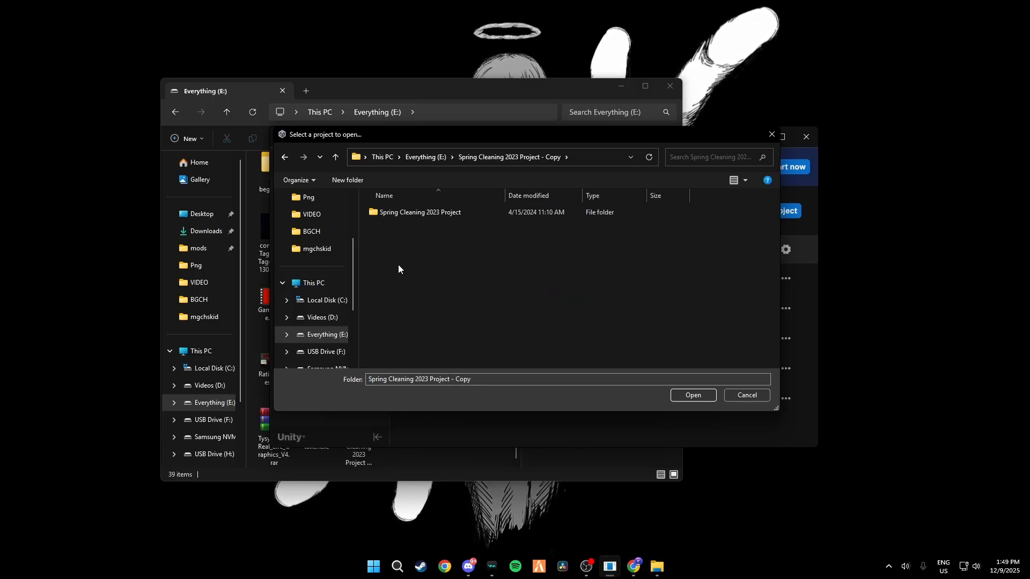
double_click(420, 211)
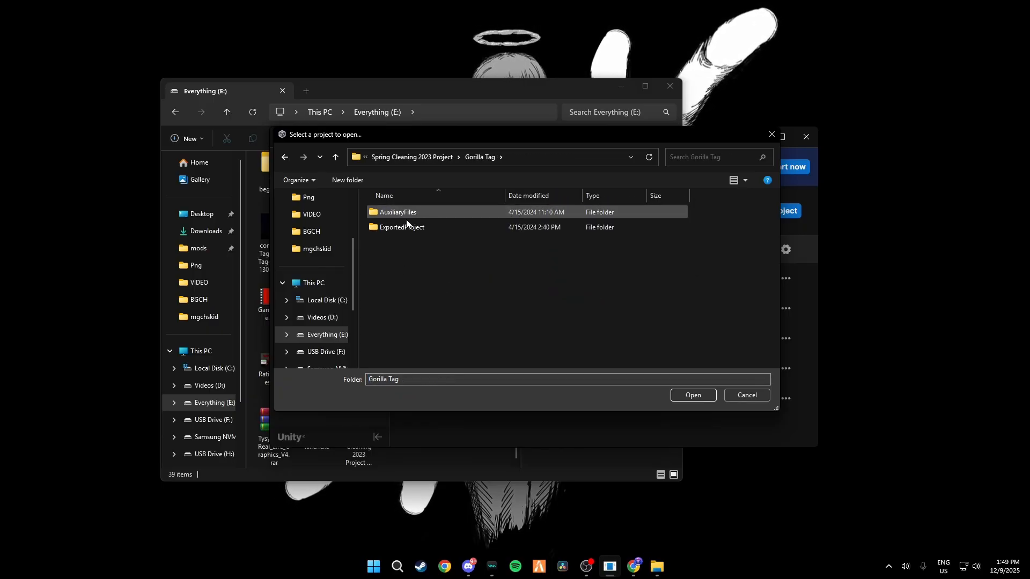
double_click(401, 227)
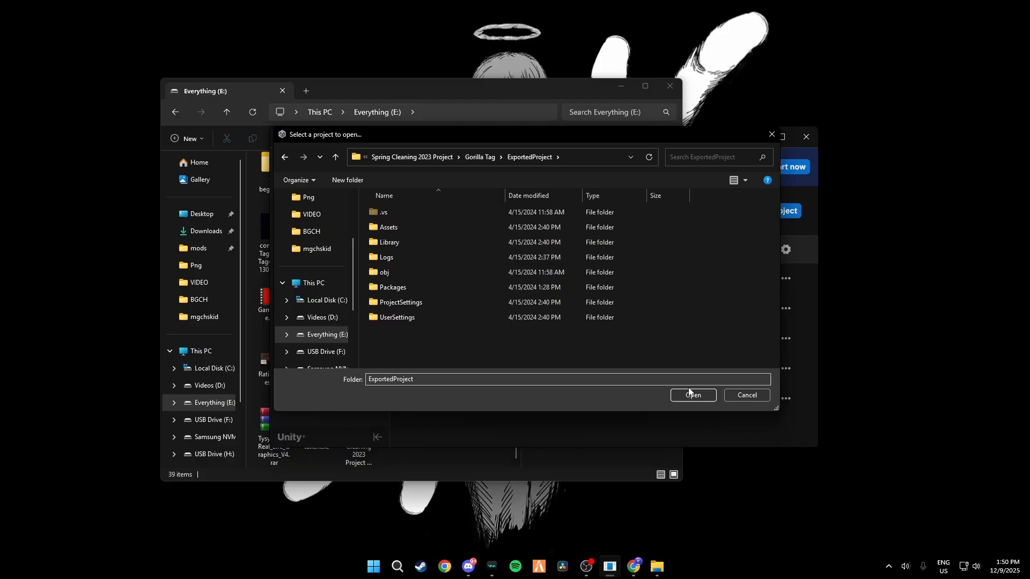
left_click(693, 394)
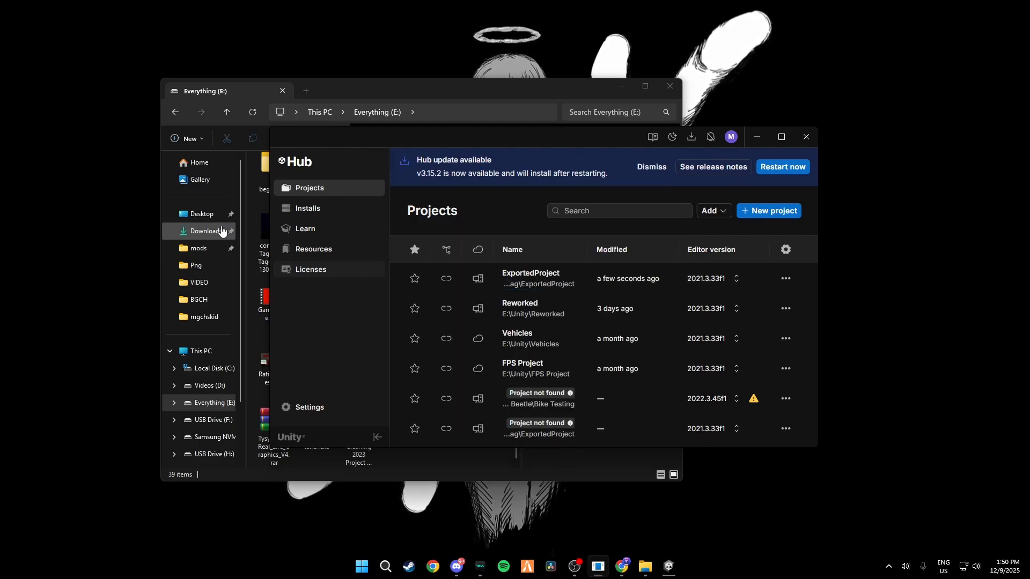
mouse_move(753, 398)
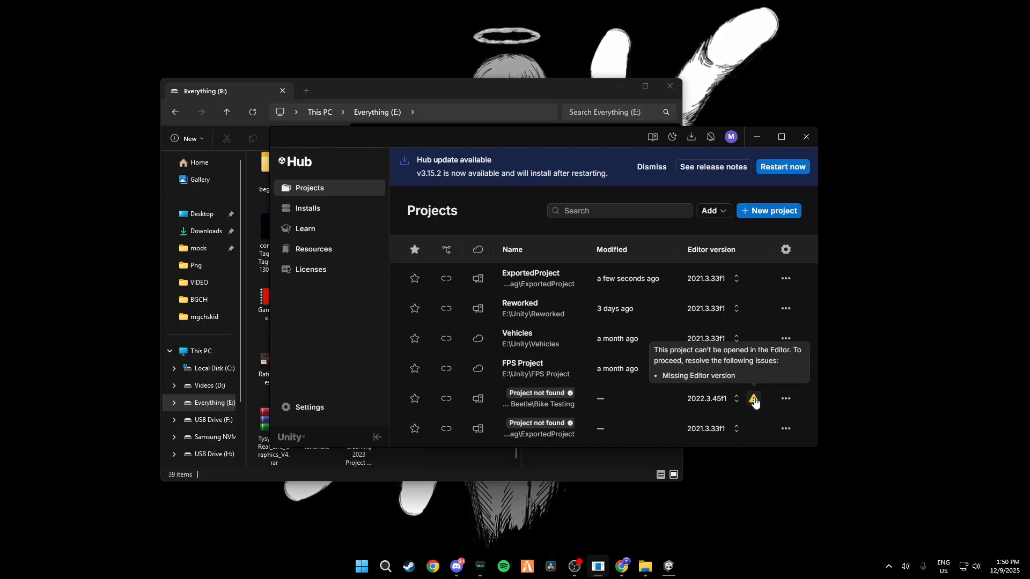
Check why Bike Testing cannot open and dismiss the missing editor warning.
left_click(753, 399)
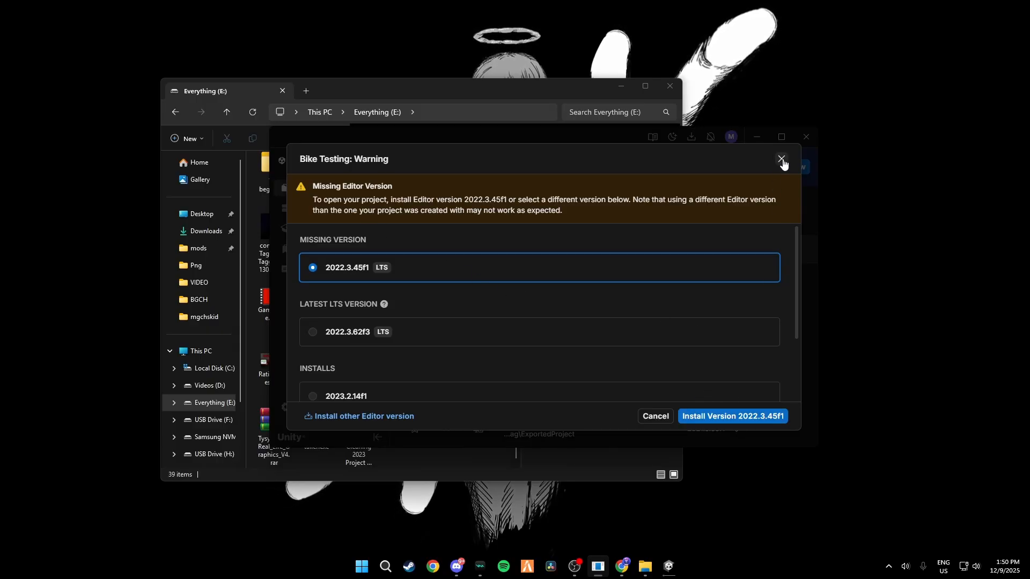
left_click(781, 159)
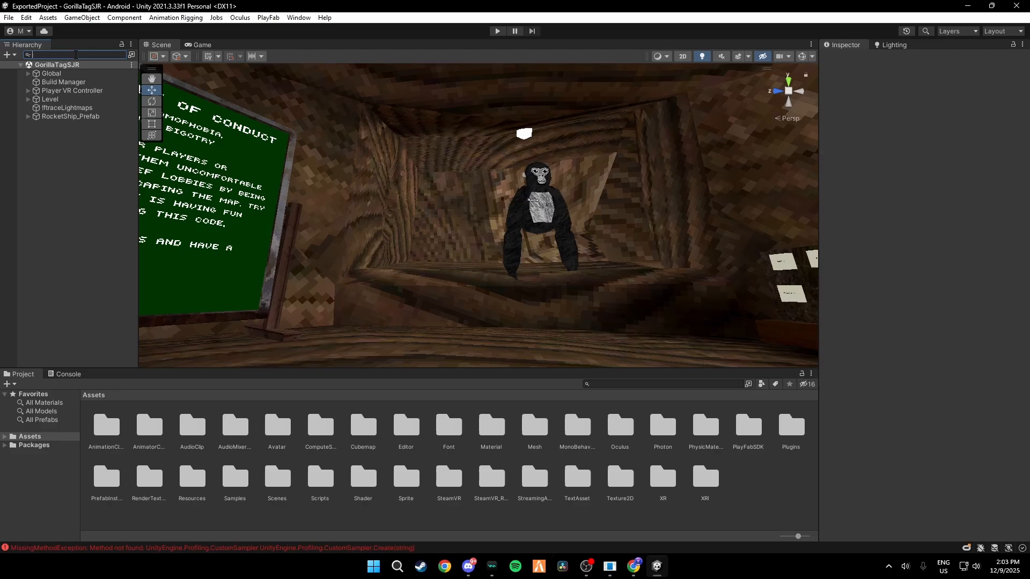
Search the Hierarchy for playfab, select PlayFabAuthenticator, then switch to the PlayFab dashboard.
type("playfav")
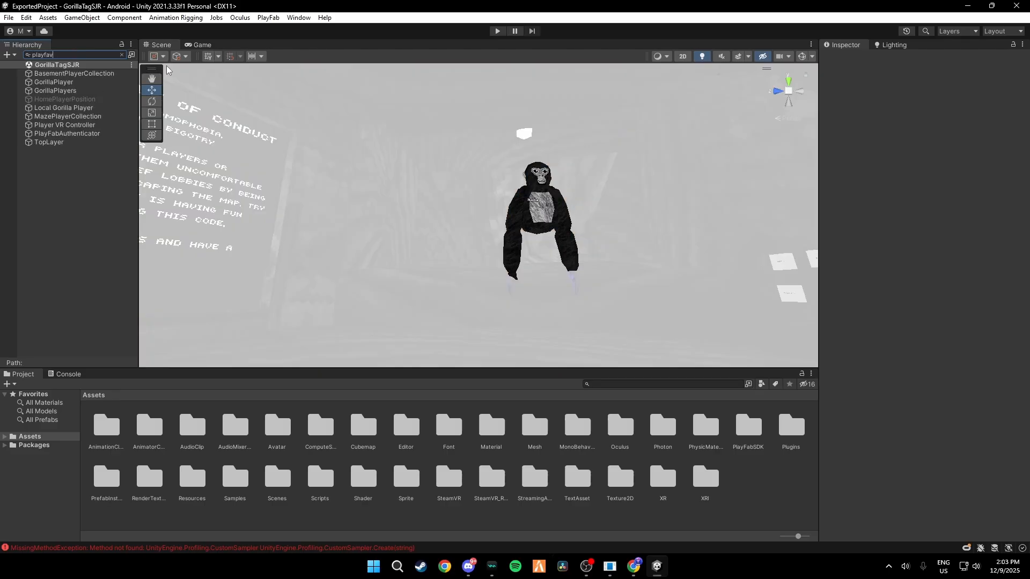
left_click(670, 567)
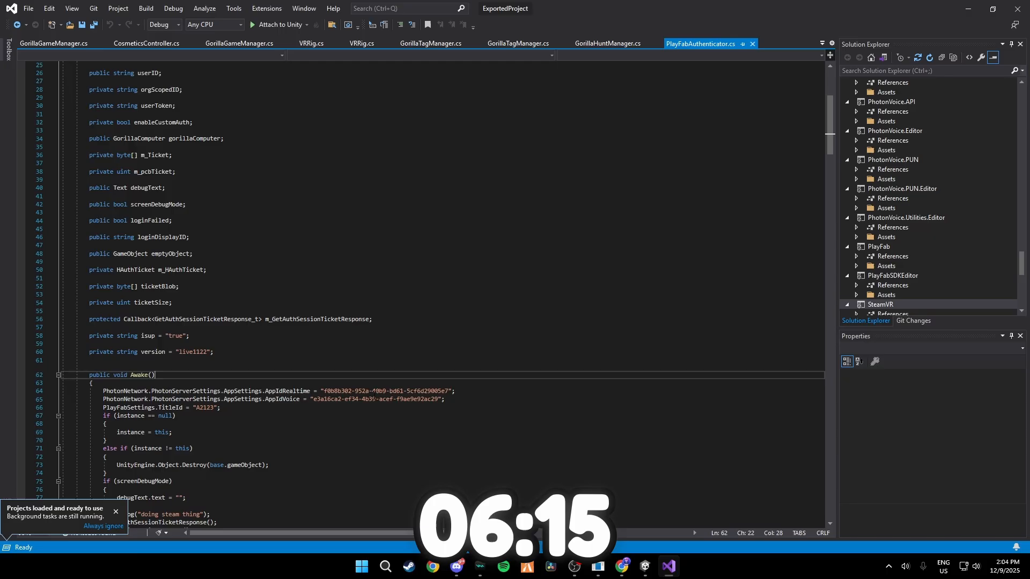
key("alt+tab")
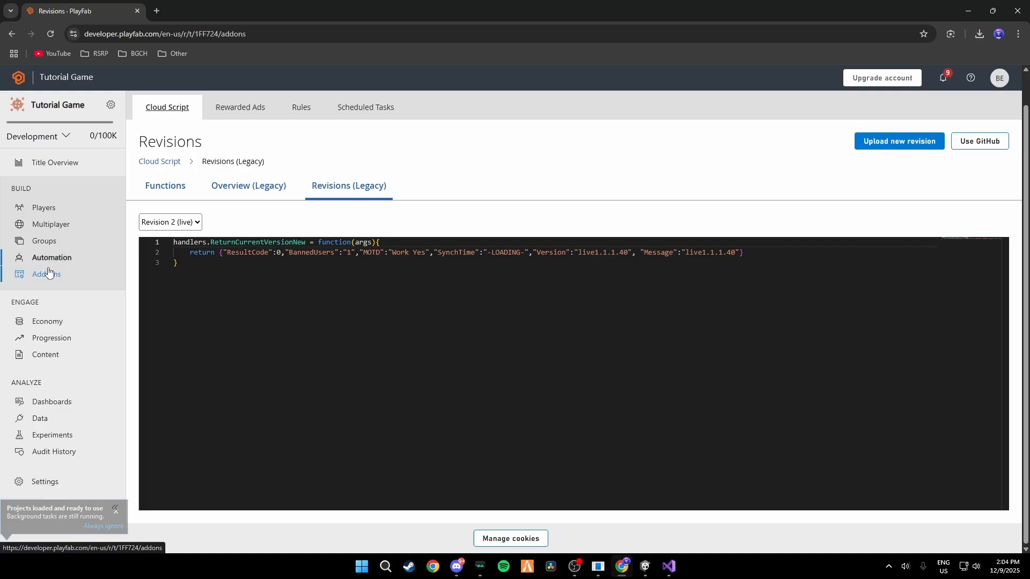
Go to the PlayFab title's Add-ons integrations page.
left_click(46, 274)
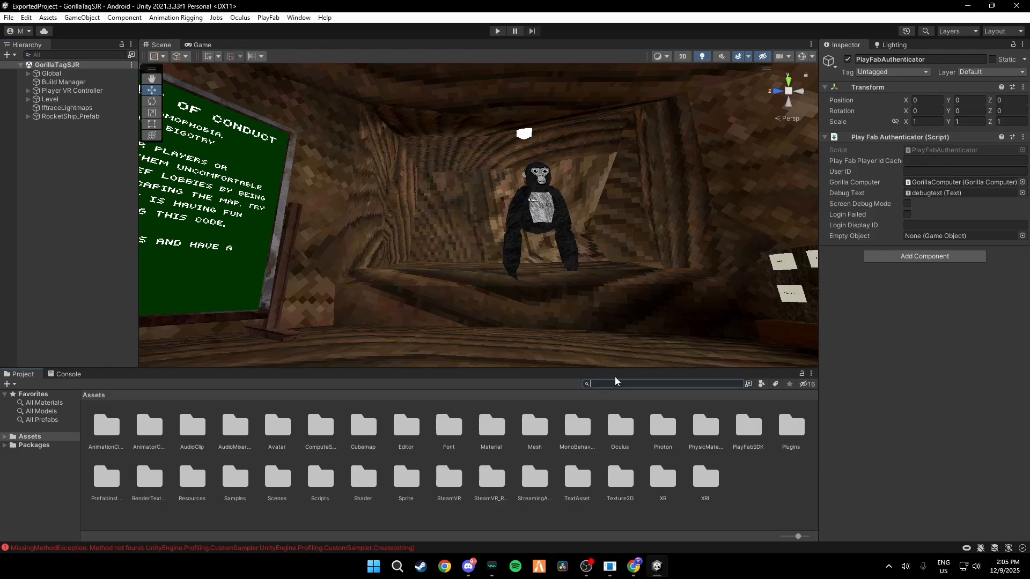
Find the PlayFabSharedSettings asset and give it Title Id 1FF724.
type("playfabs")
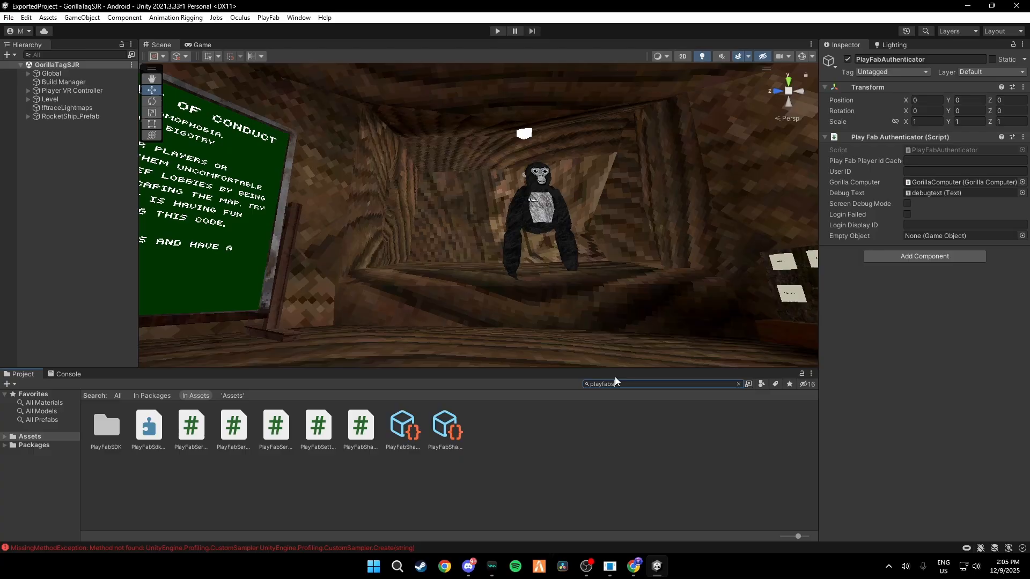
left_click(148, 425)
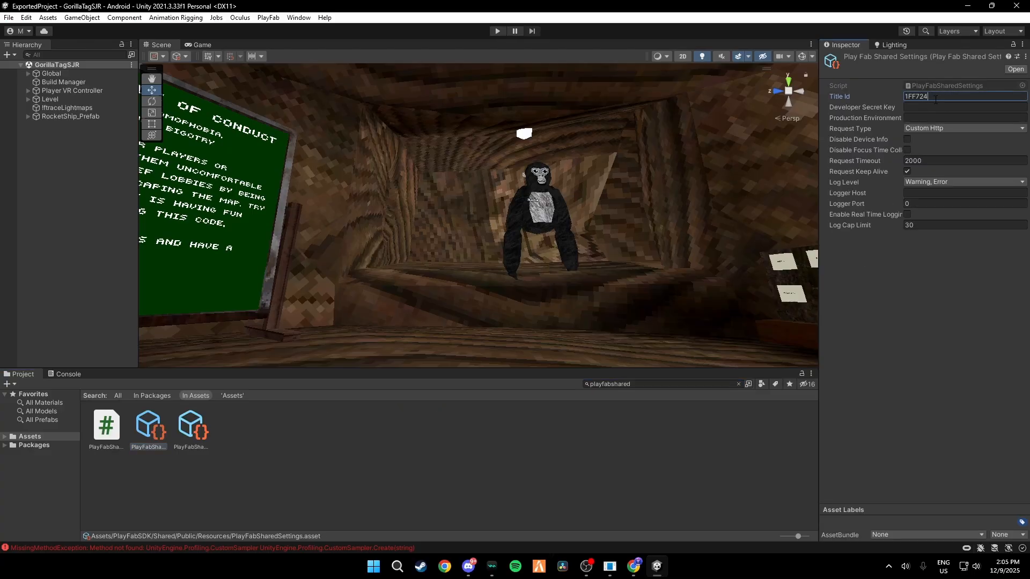
type("photonserversettings")
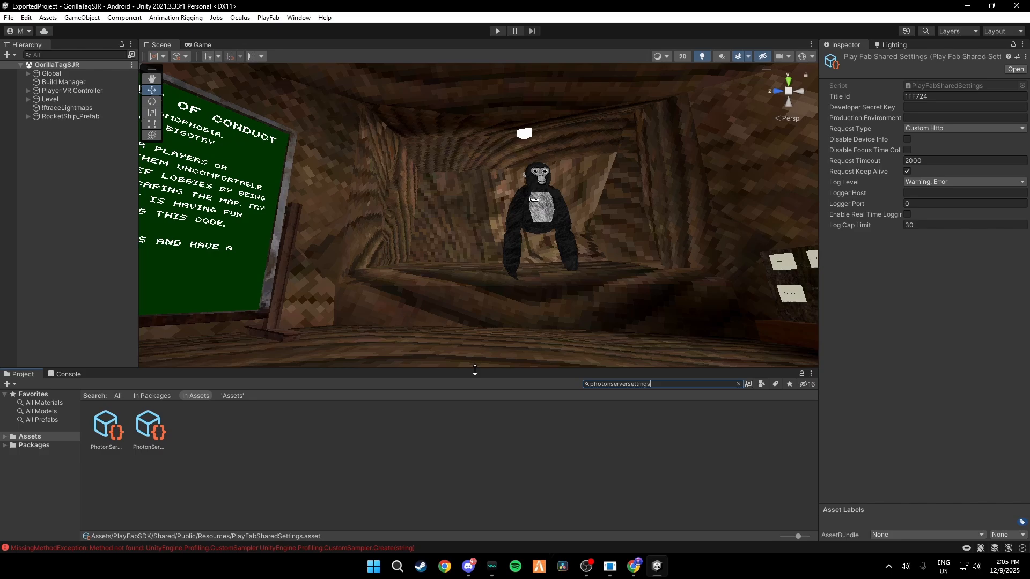
Set the PhotonServerSettings App Version to live1122.
left_click(106, 427)
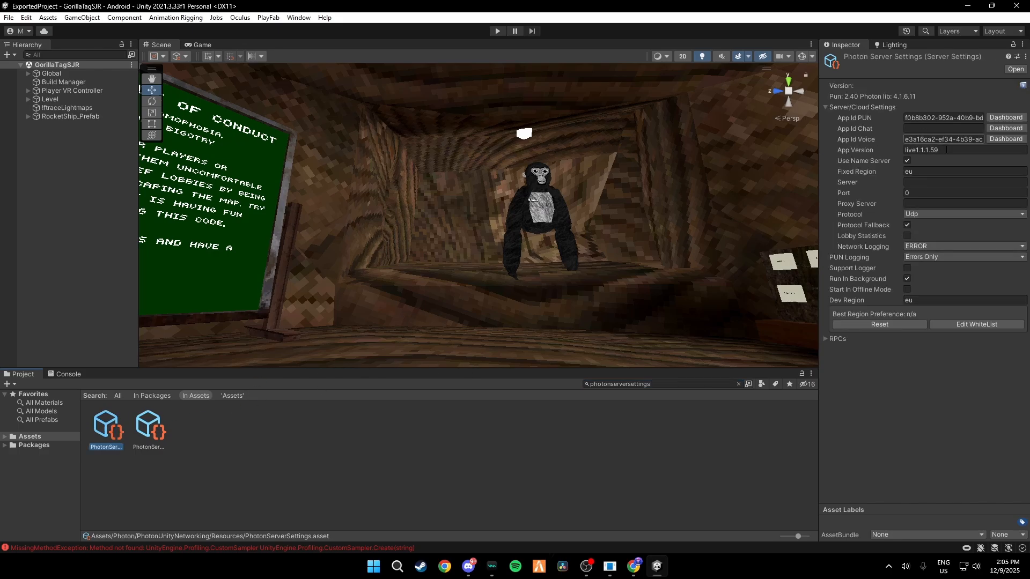
left_click(962, 149)
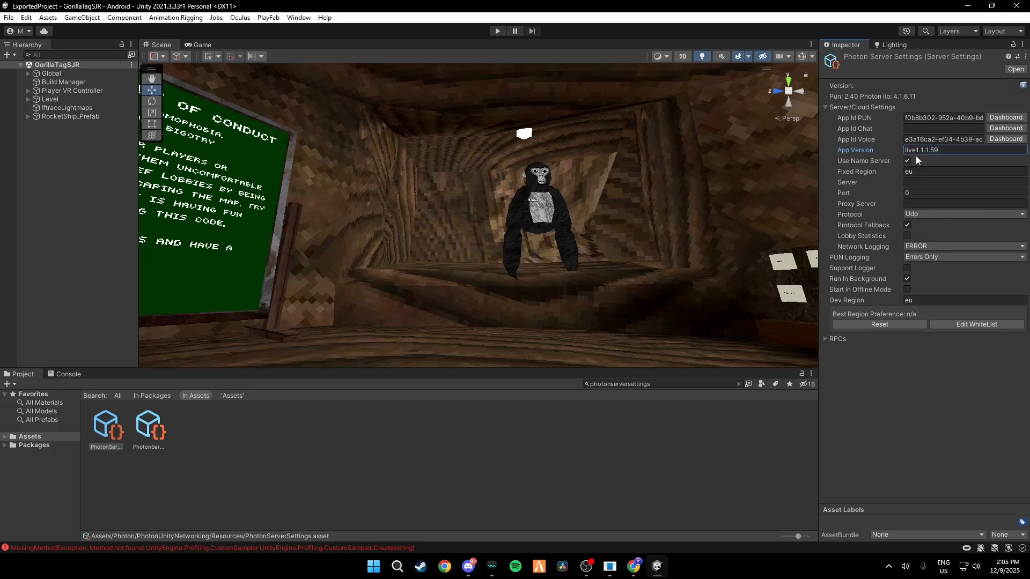
type("live1122")
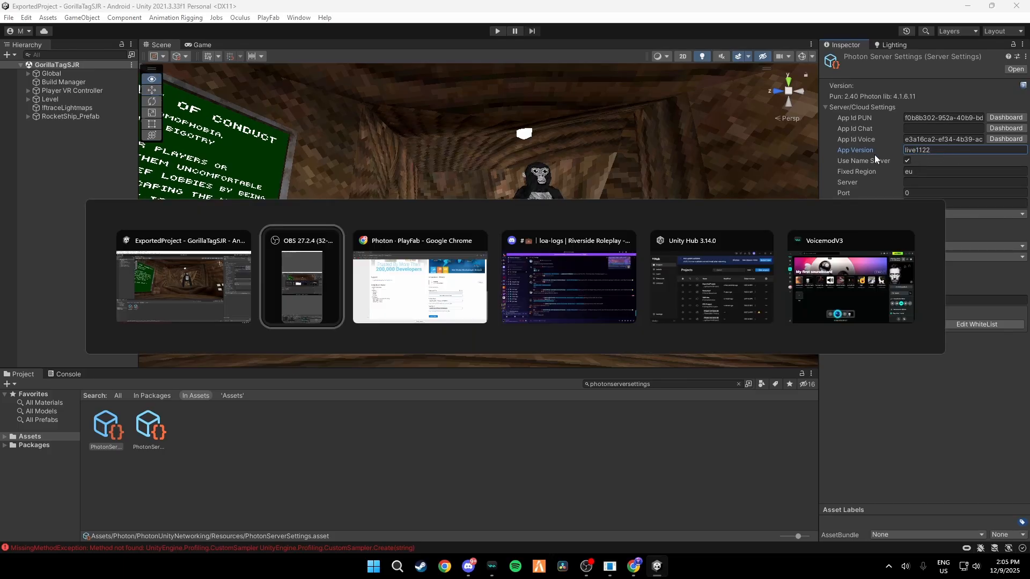
View the Photon add-on's Realtime App ID in PlayFab and return to Unity.
left_click(420, 275)
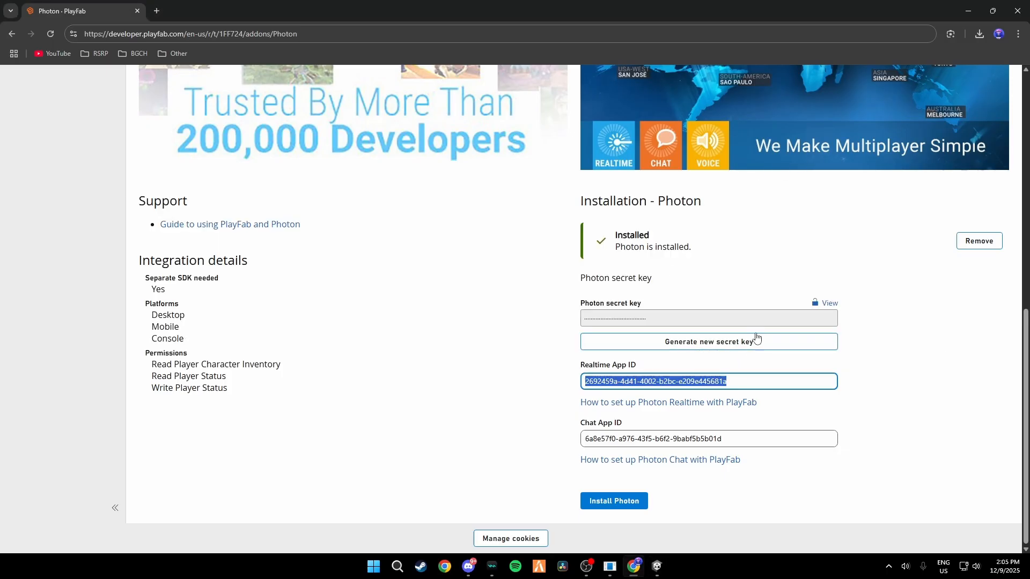
mouse_move(702, 326)
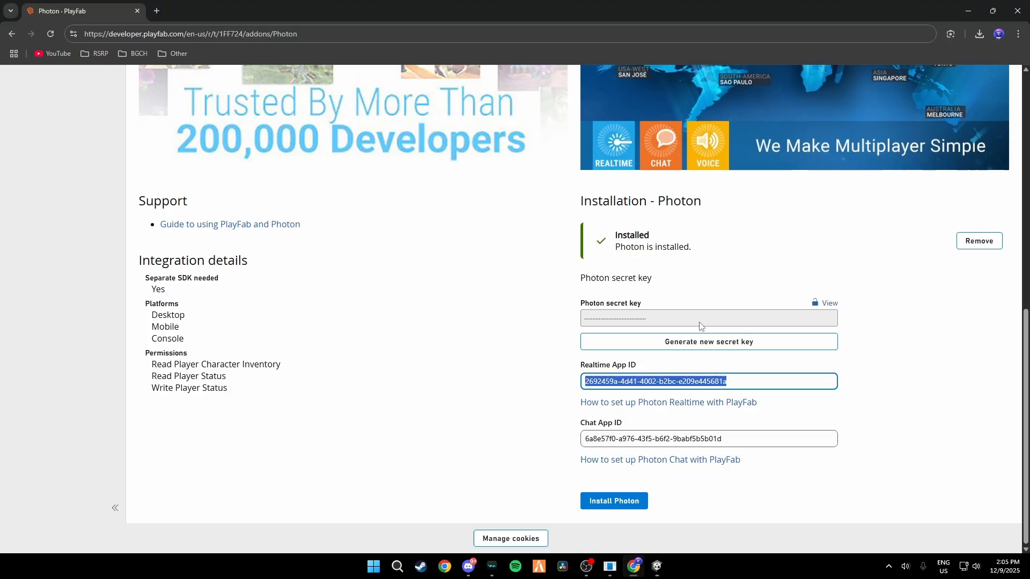
left_click(658, 567)
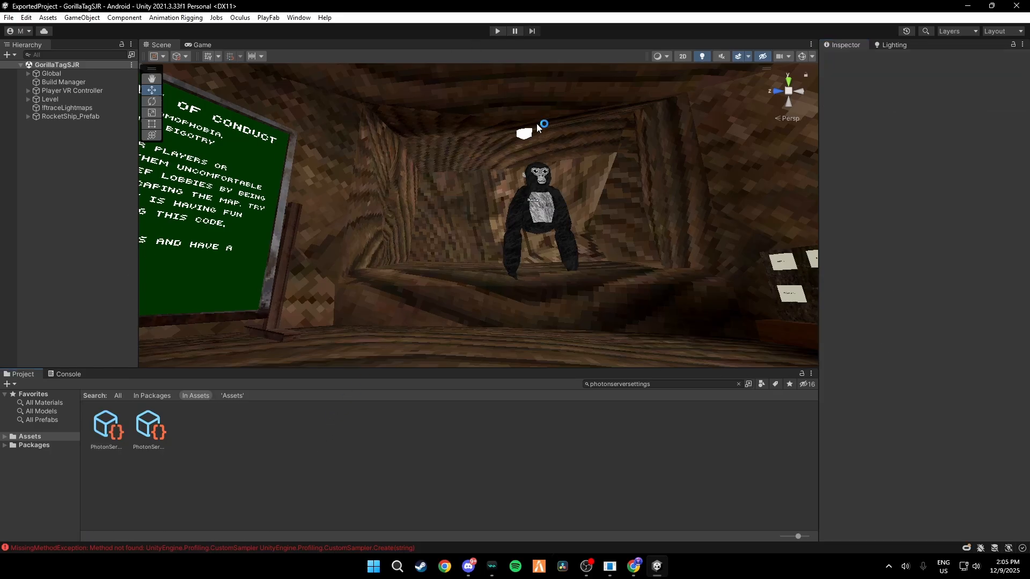
Start the GorillaTagSJR scene in play mode from the toolbar.
left_click(498, 30)
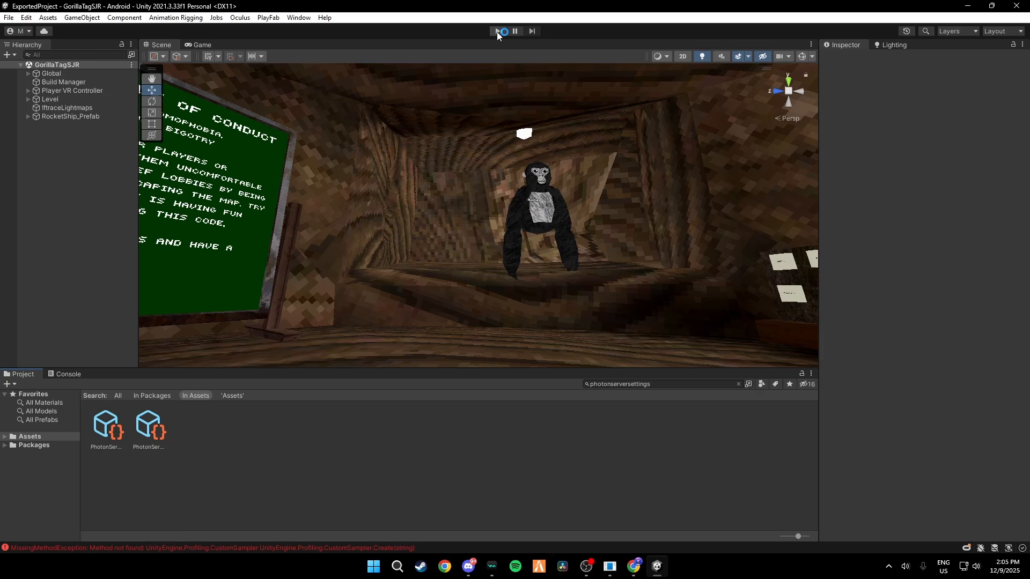
left_click(497, 30)
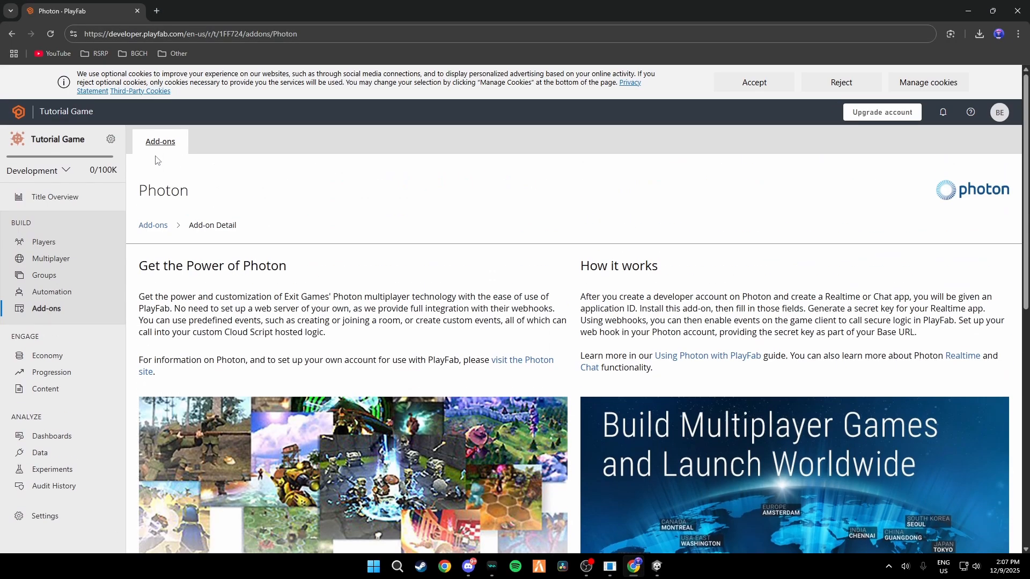
View the Tutorial Game's Players page, showing 0 total players.
left_click(43, 242)
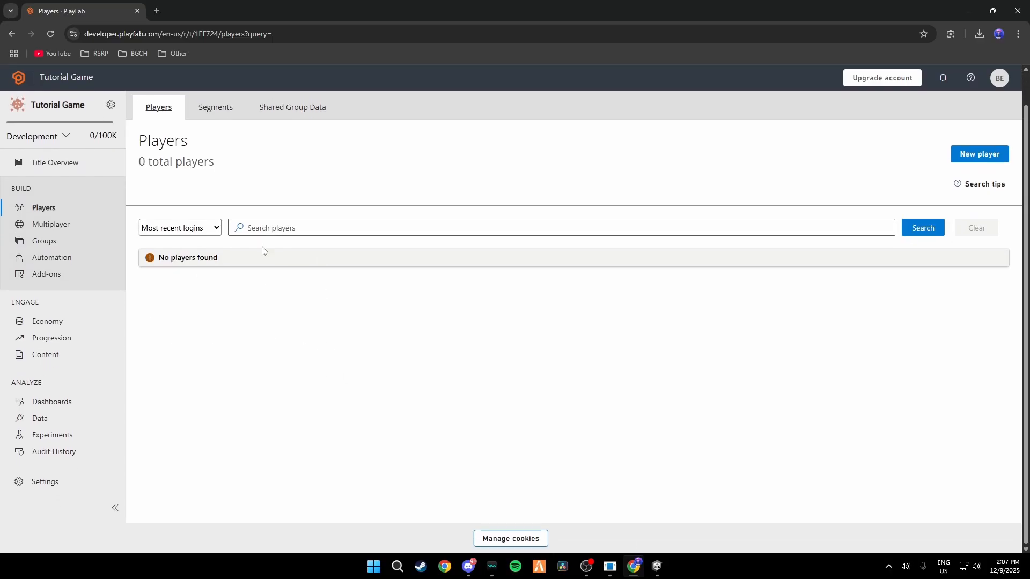
mouse_move(258, 268)
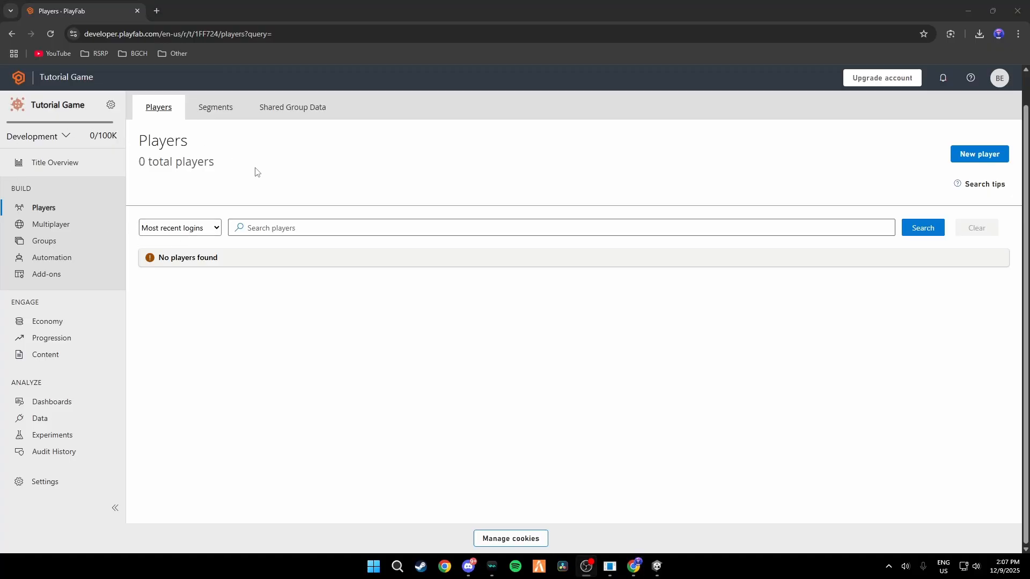
left_click(300, 227)
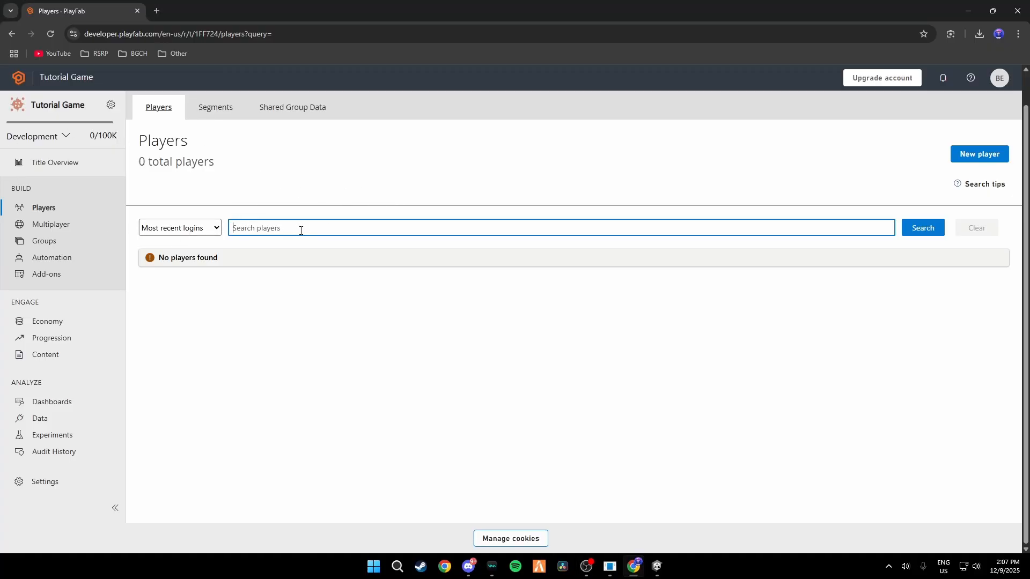
mouse_move(113, 241)
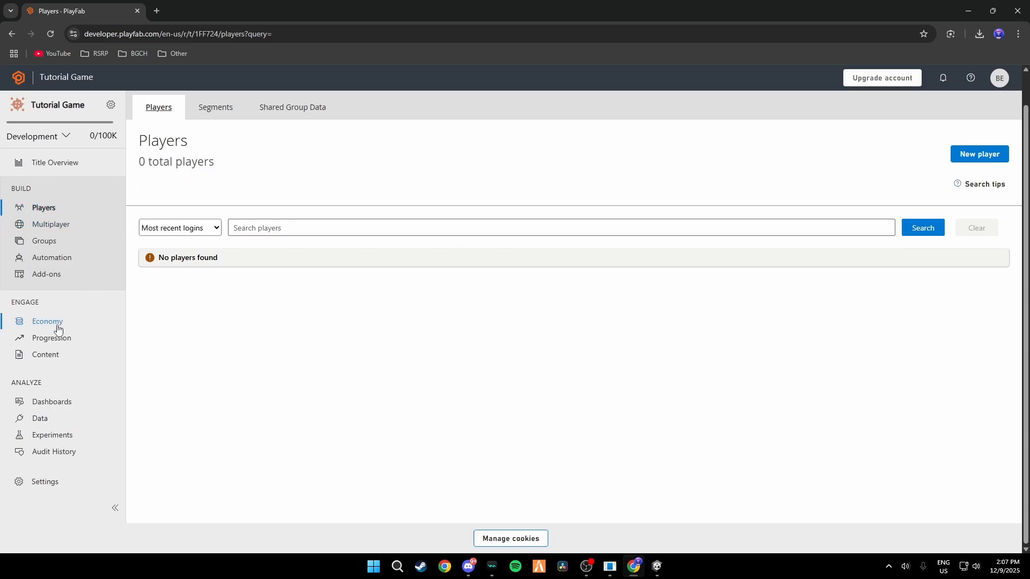
Create a new legacy currency with code SR and display name SHINY ROCKS.
left_click(47, 322)
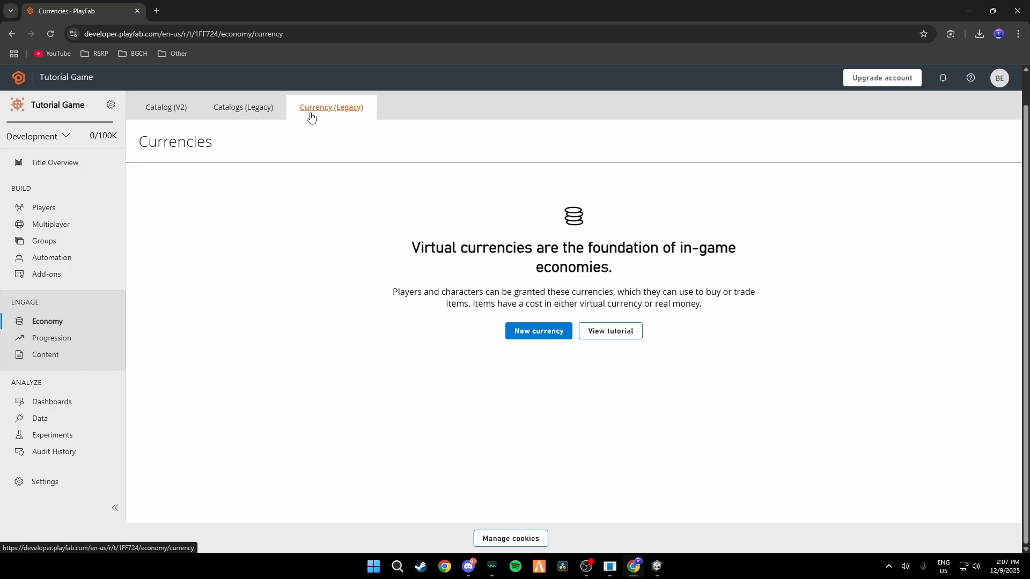
left_click(539, 331)
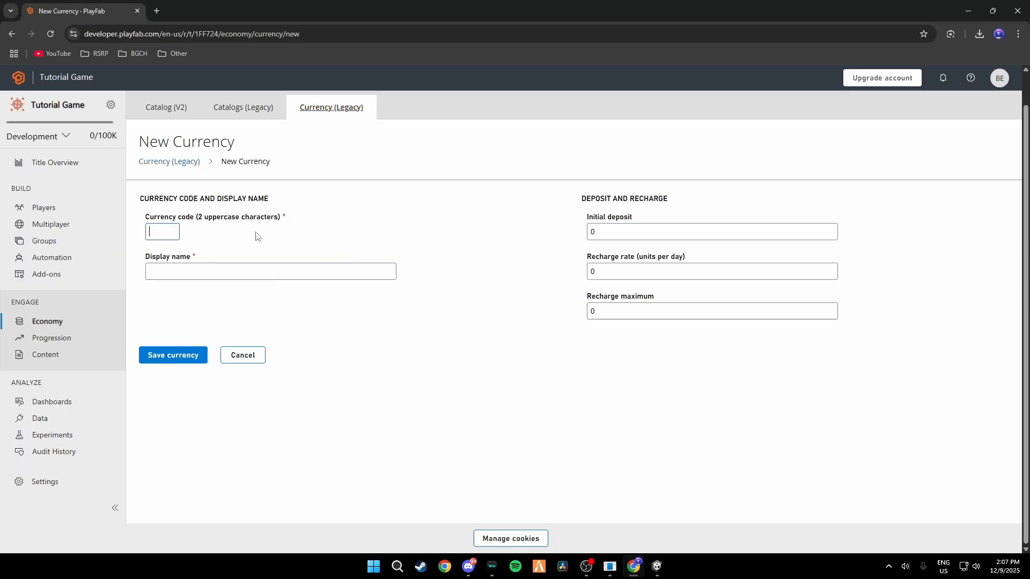
type("SH4DOWONVR")
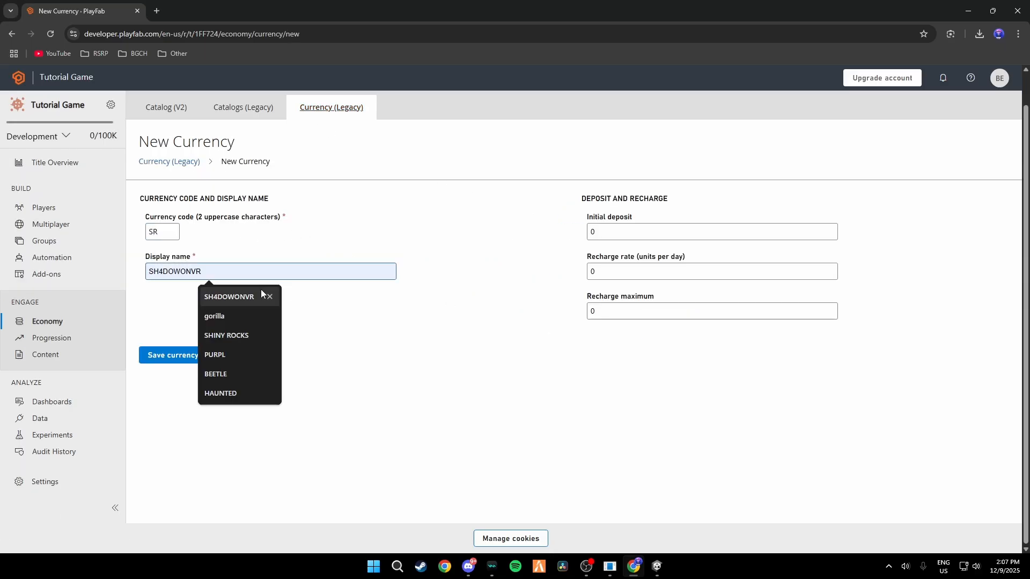
left_click(225, 335)
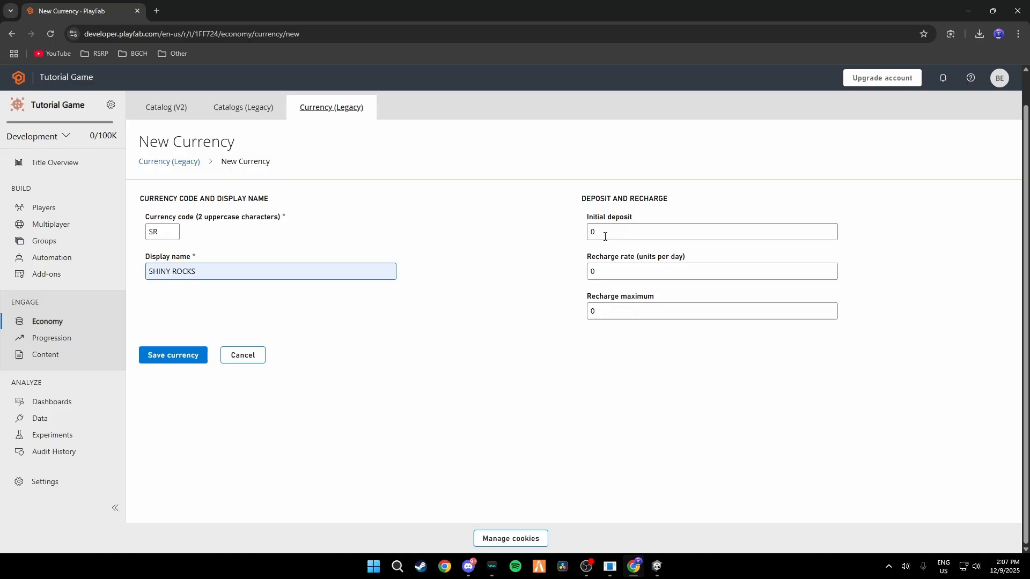
Give the currency a 1000 initial deposit, 100 recharge rate and 99 maximum.
left_click(711, 232)
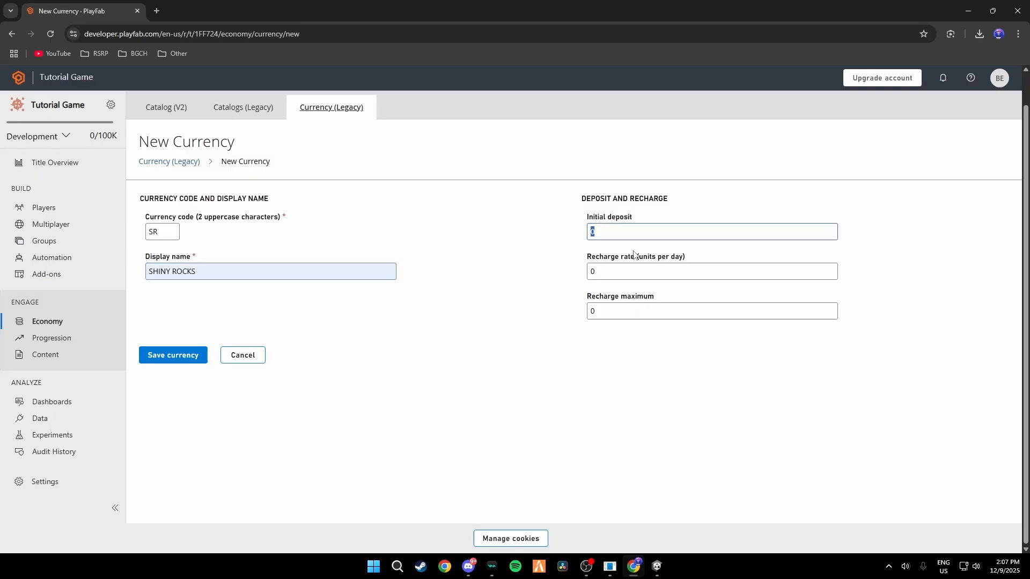
type("1000")
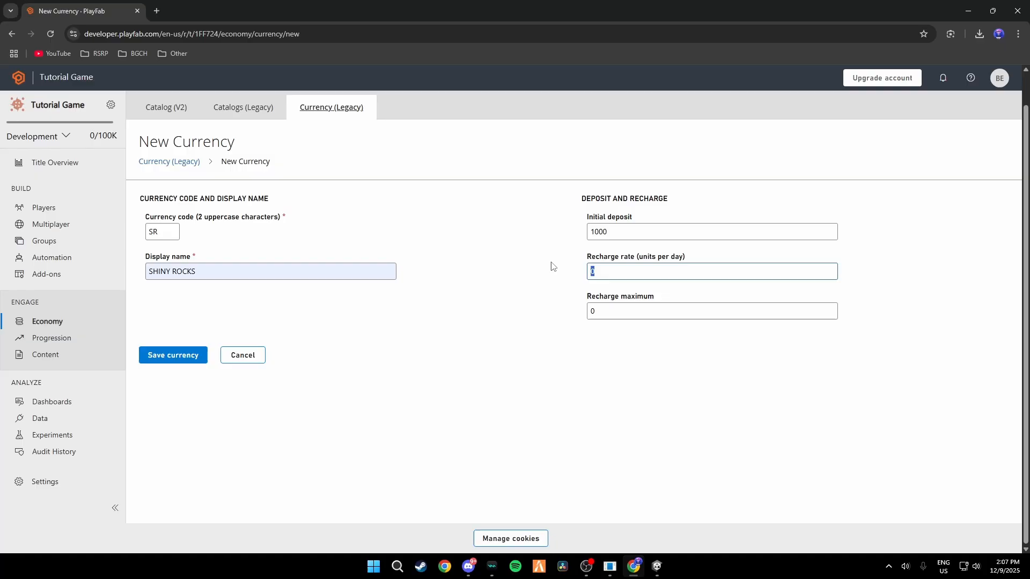
type("100")
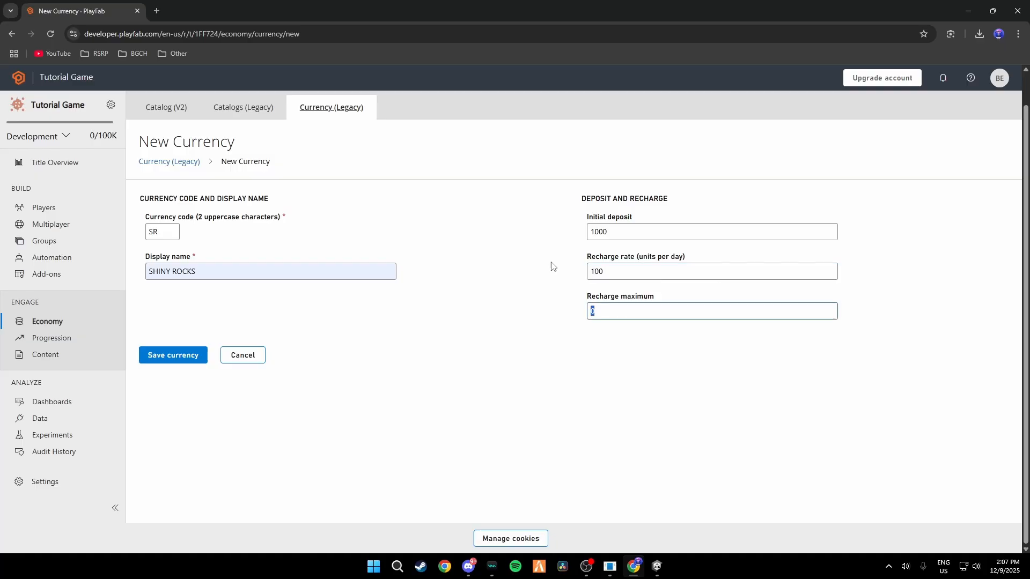
type("99")
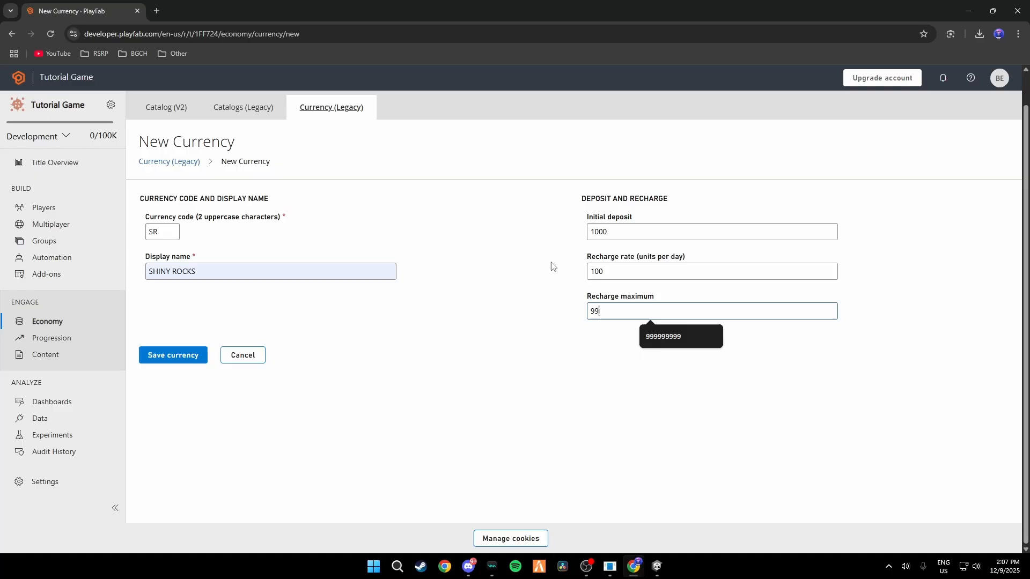
left_click(173, 355)
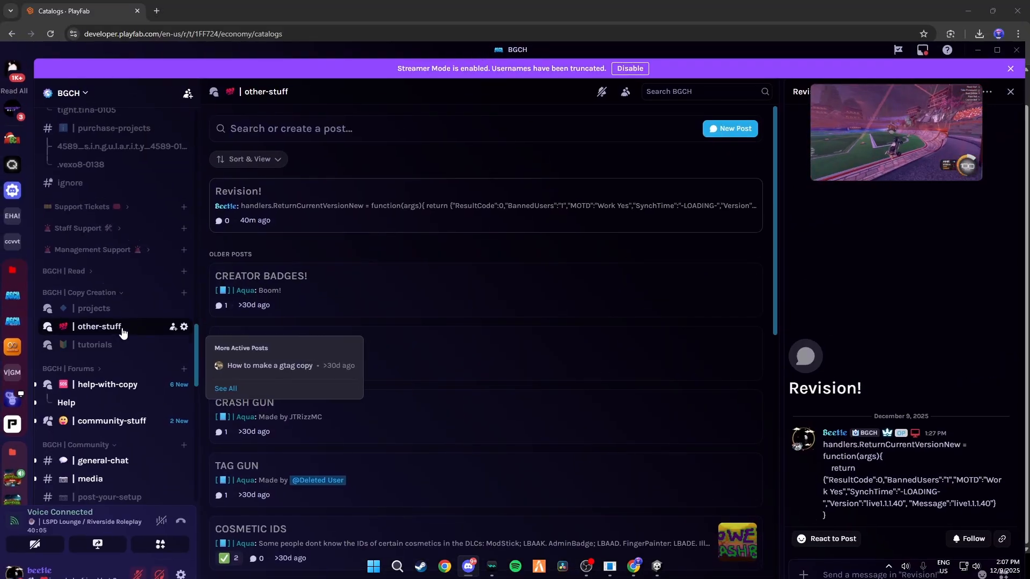
Scroll through the other-stuff forum posts in Discord.
scroll("down", 3)
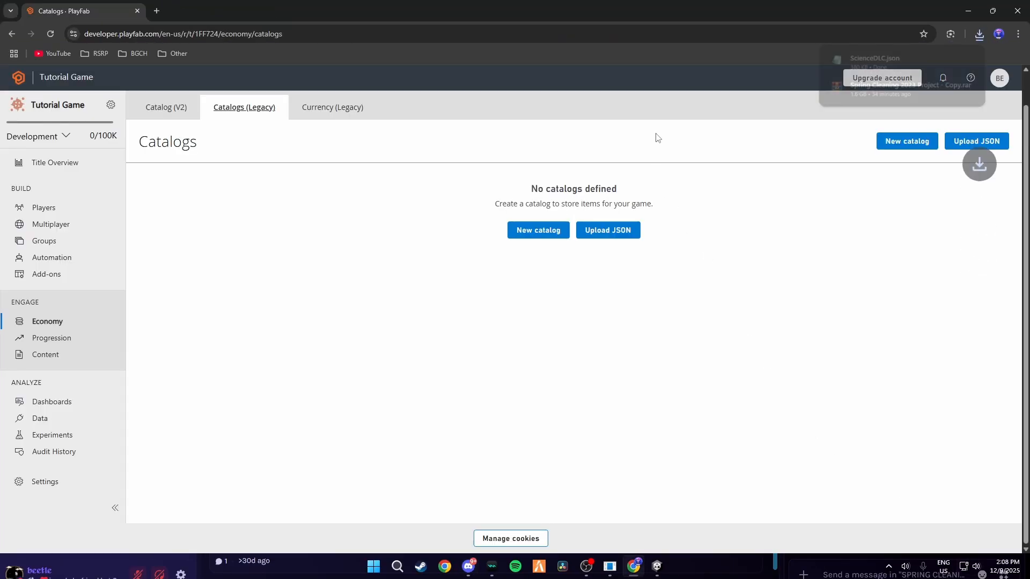
Start a JSON catalog upload and browse the C and E drives to locate ScienceDLC.json.
left_click(875, 58)
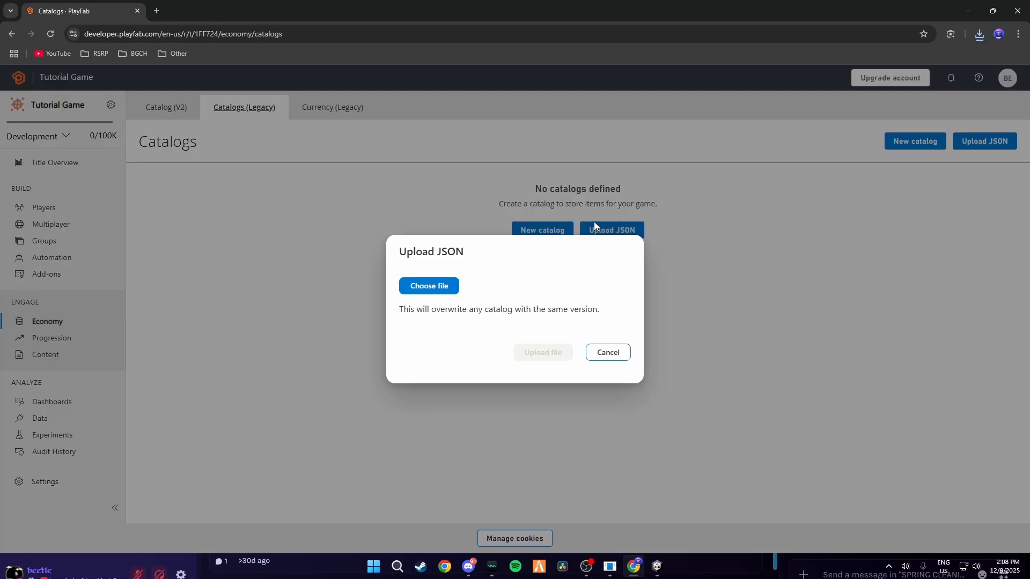
left_click(430, 285)
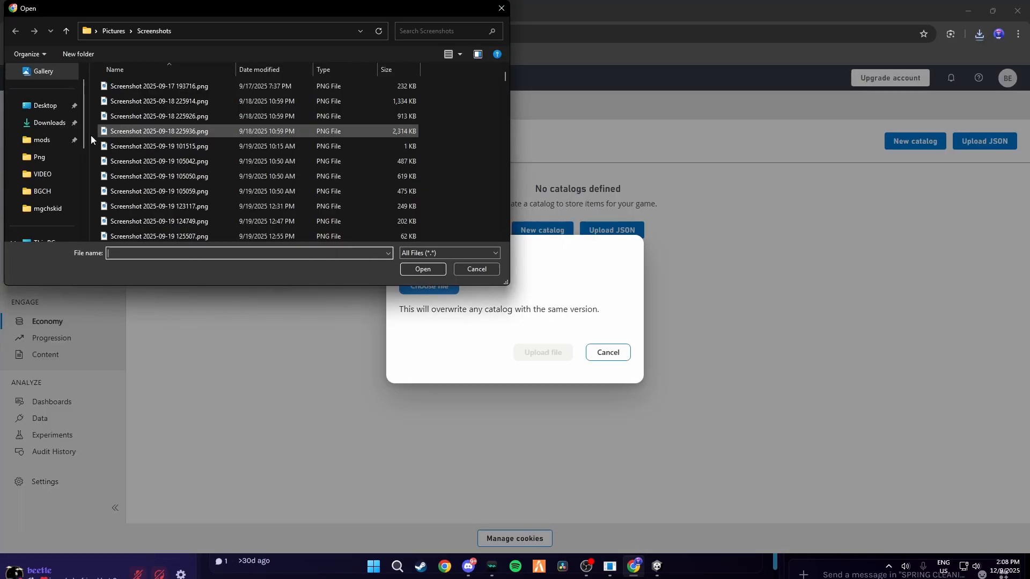
left_click(56, 191)
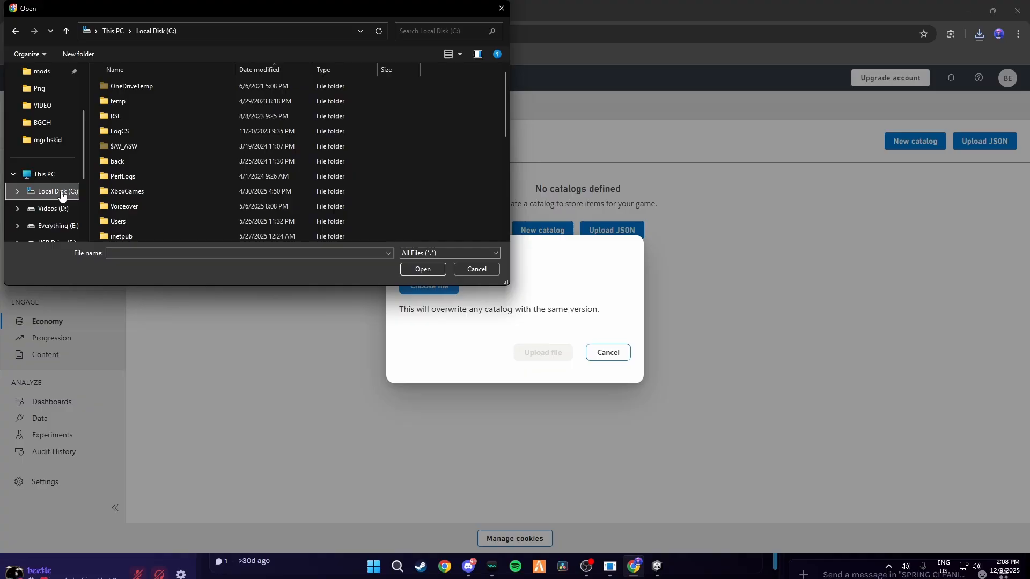
left_click(56, 208)
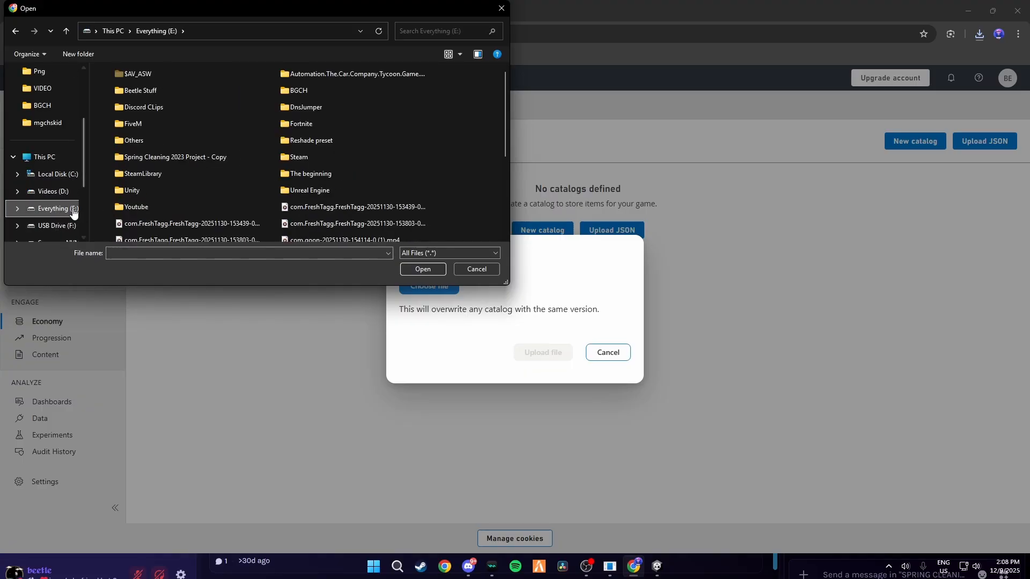
scroll("down", 3)
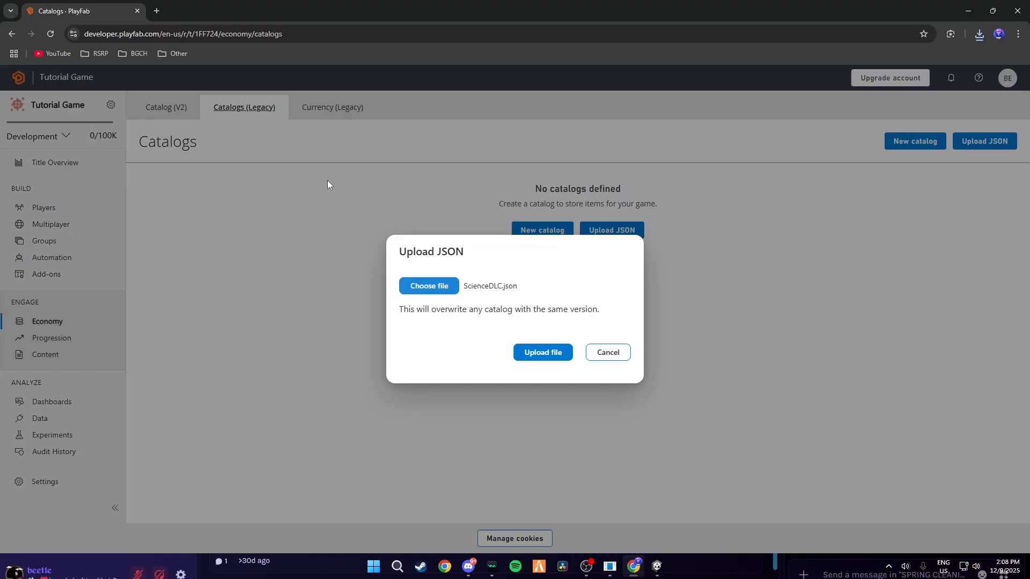
Upload ScienceDLC.json so PlayFab holds a DLC catalog with 556 items.
left_click(542, 352)
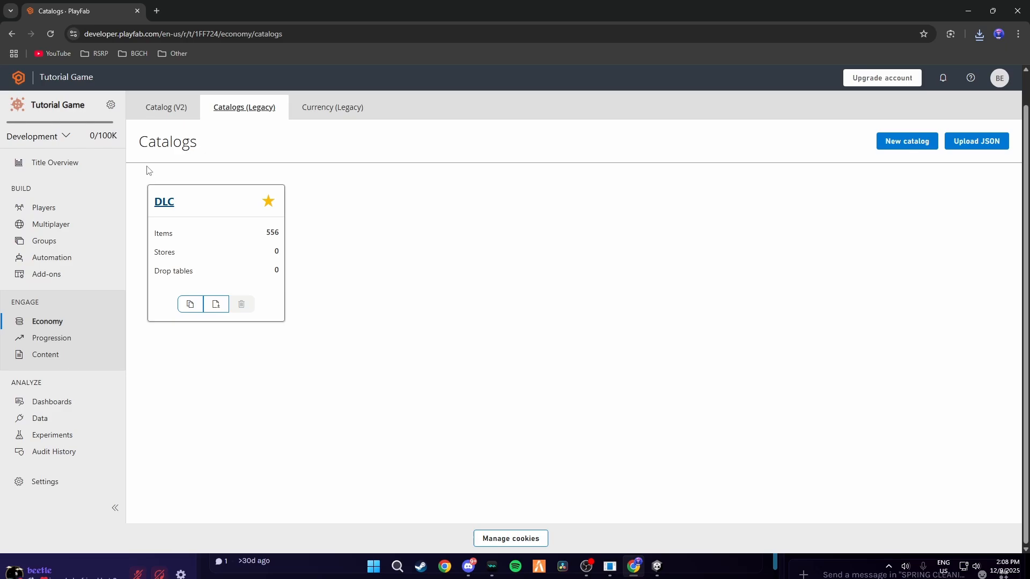
mouse_move(209, 242)
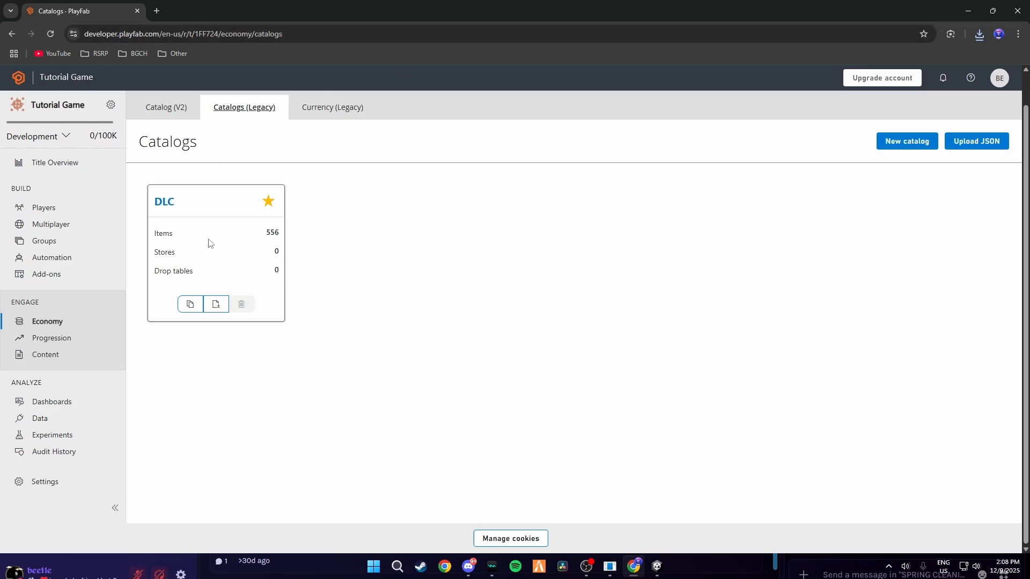
left_click(43, 207)
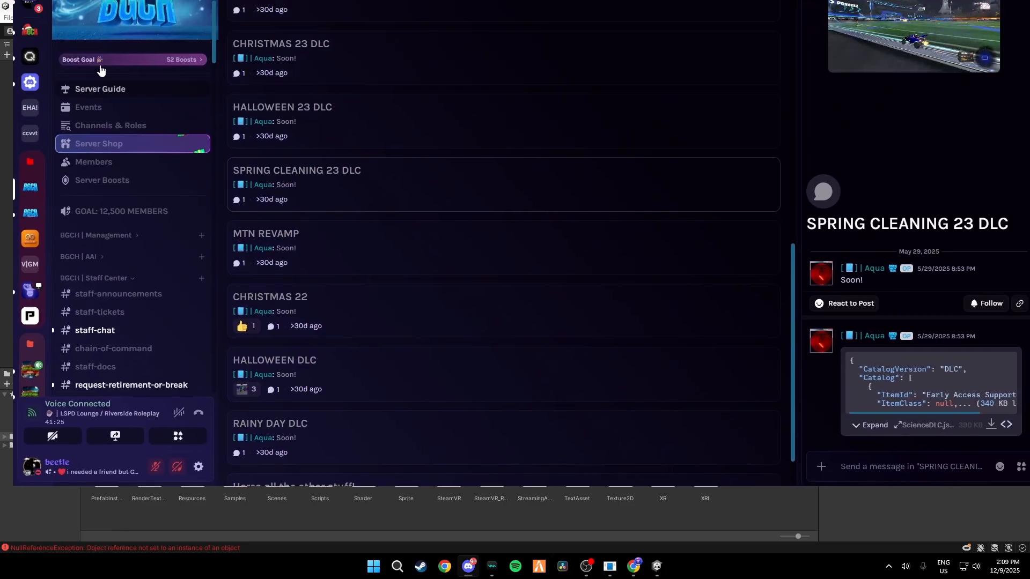
Scroll the server's channel list down to the Boosters and Onboarding groups.
scroll("down", 3)
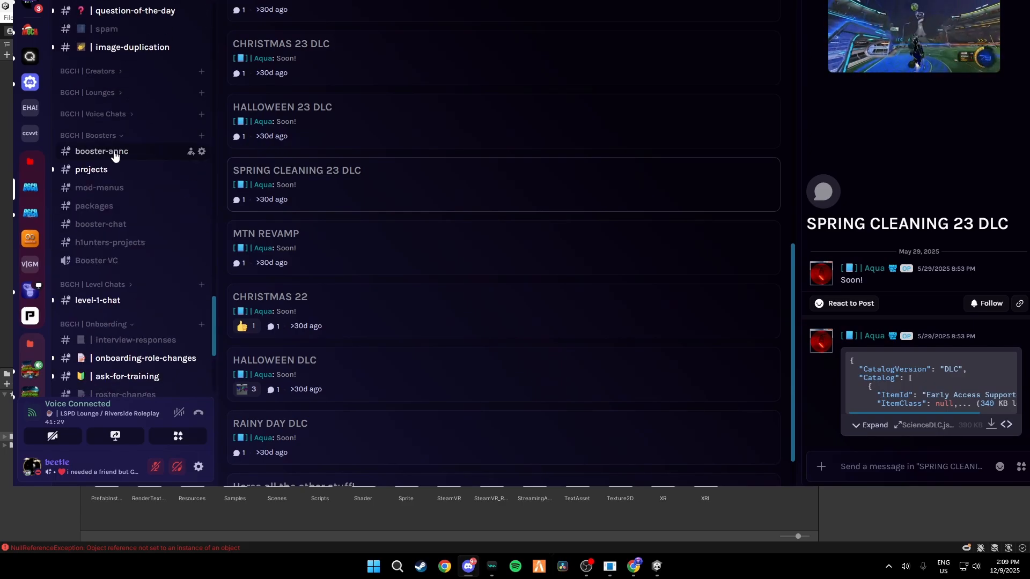
mouse_move(109, 242)
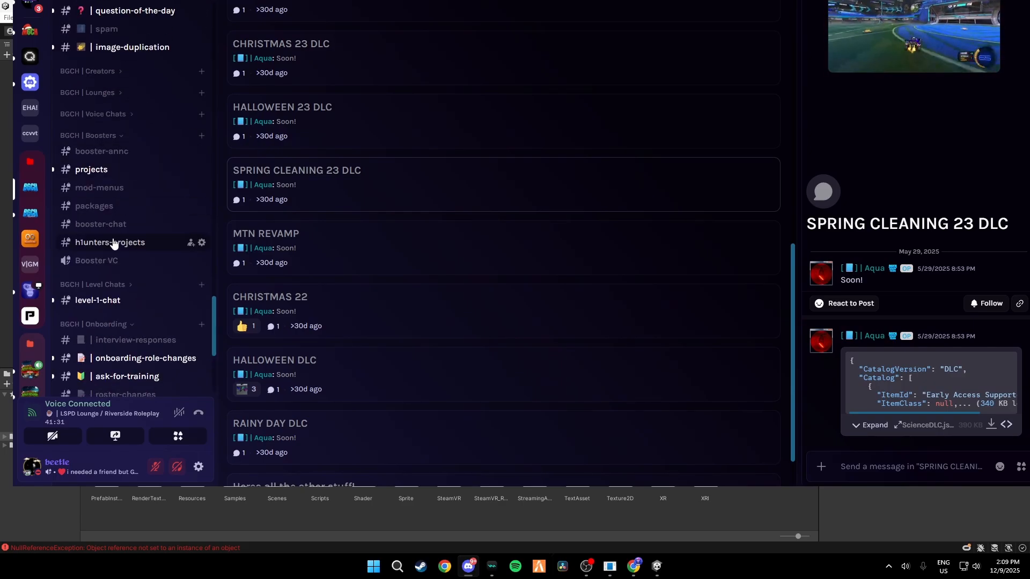